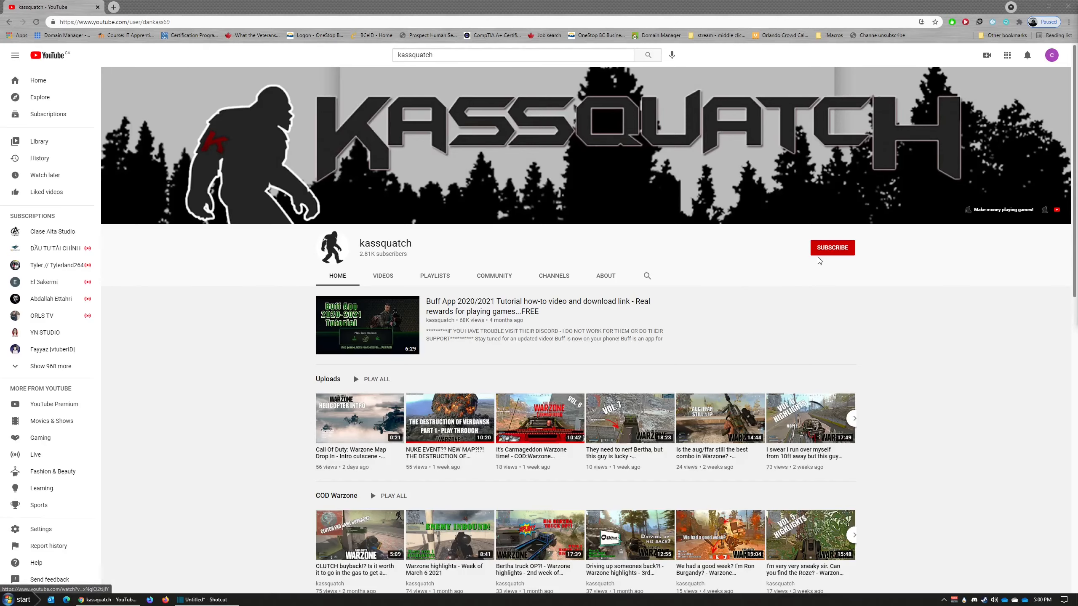
Step: Try subscribing to kassquatch, dismiss the too-many-subscriptions error and return to the blog post
{"action": "left_click", "coordinate": [832, 247]}
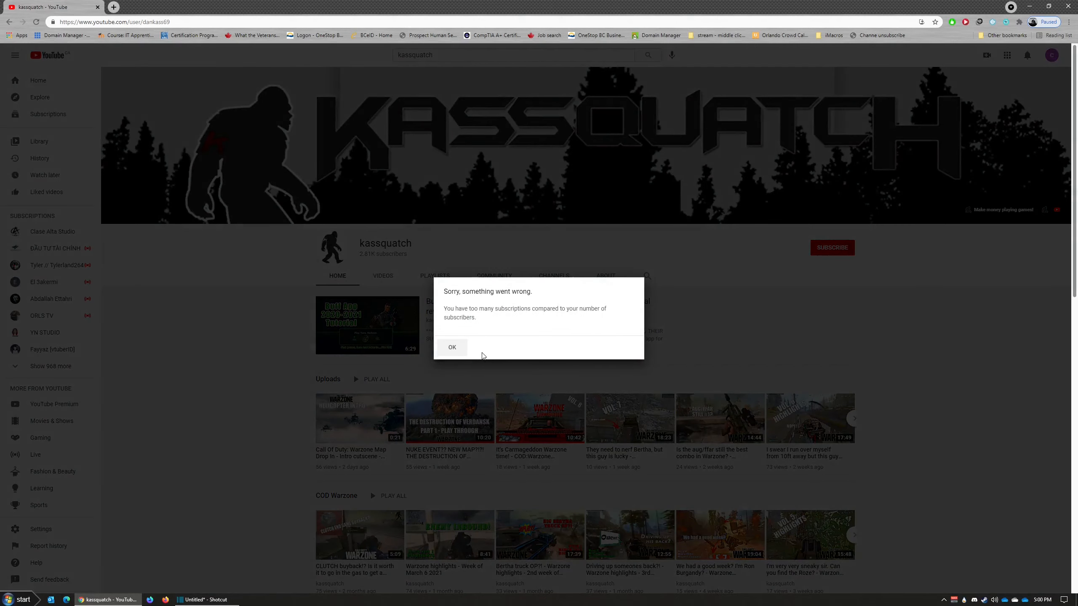
{"action": "left_click", "coordinate": [451, 346]}
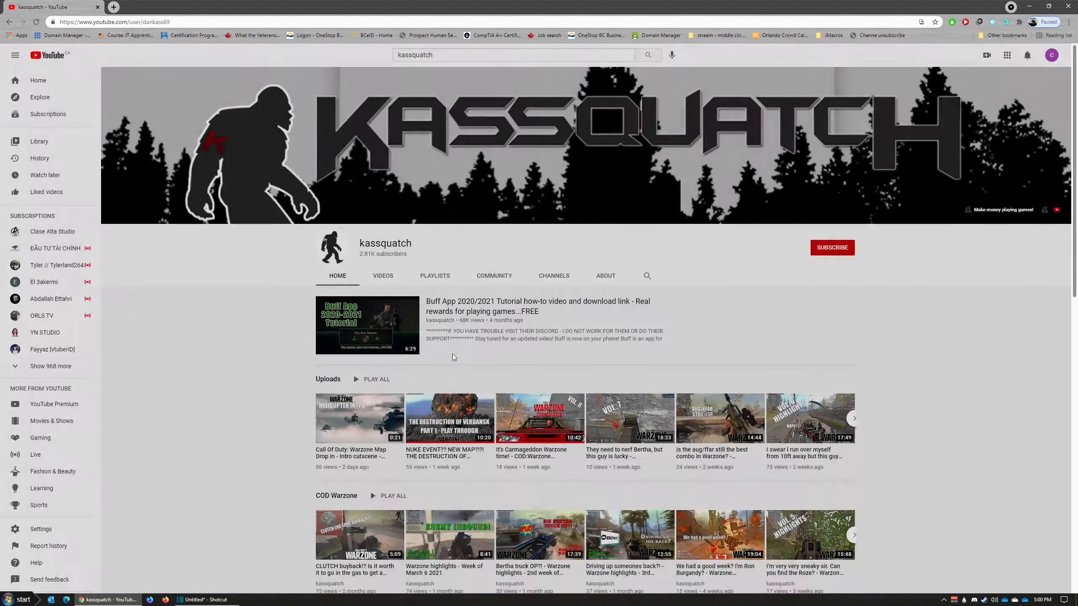
{"action": "left_click", "coordinate": [140, 10]}
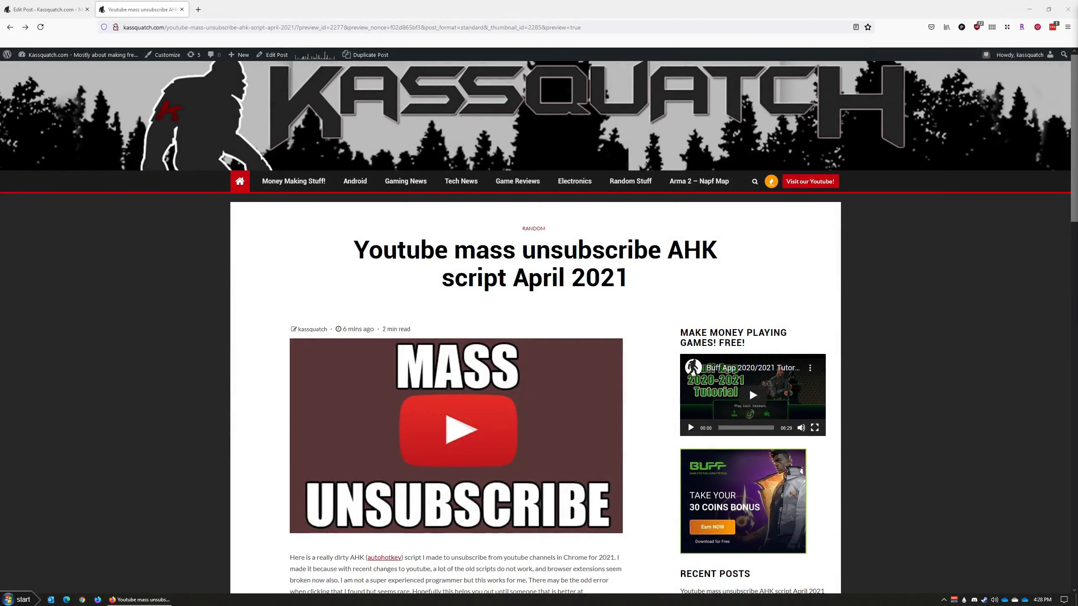
Step: Scroll through the blog post and highlight the word AutoHotkey
{"action": "scroll", "scroll_direction": "down", "scroll_amount": 3}
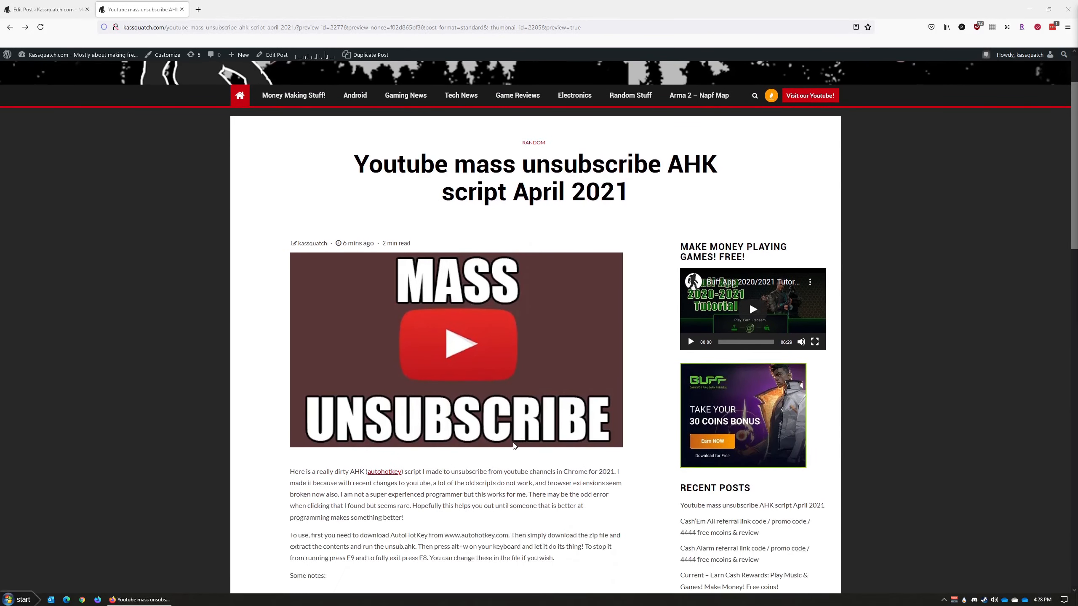
{"action": "mouse_move", "coordinate": [496, 452]}
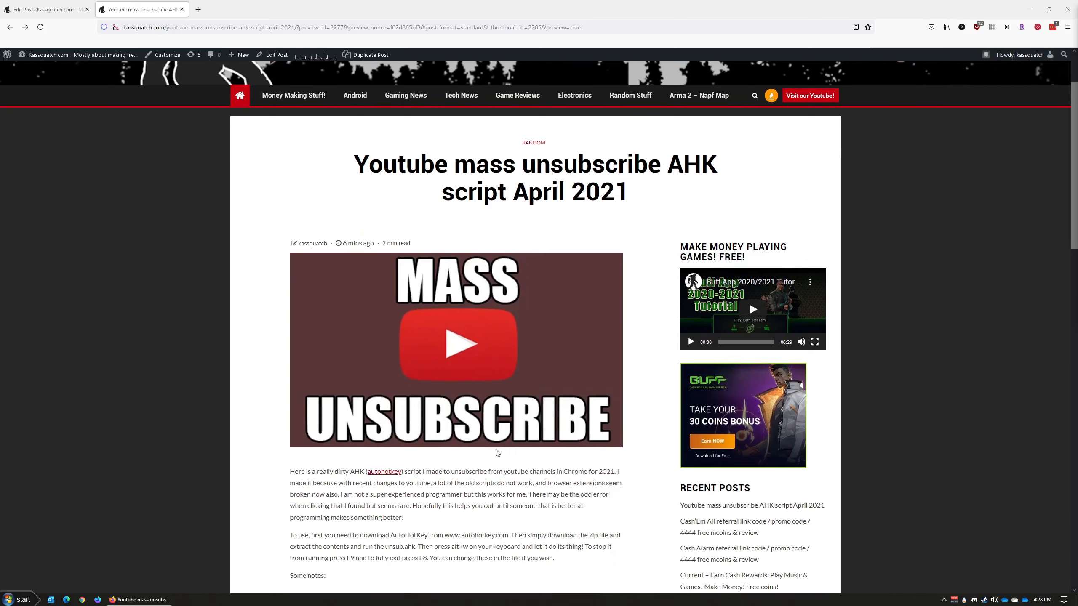
{"action": "mouse_move", "coordinate": [562, 471]}
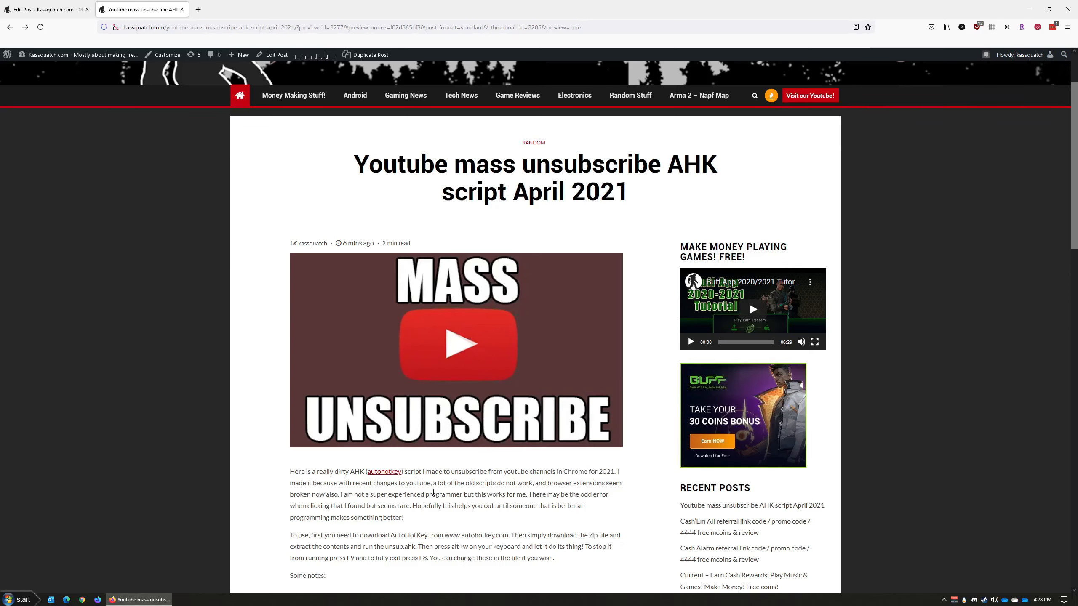
{"action": "scroll", "scroll_direction": "down", "scroll_amount": 3}
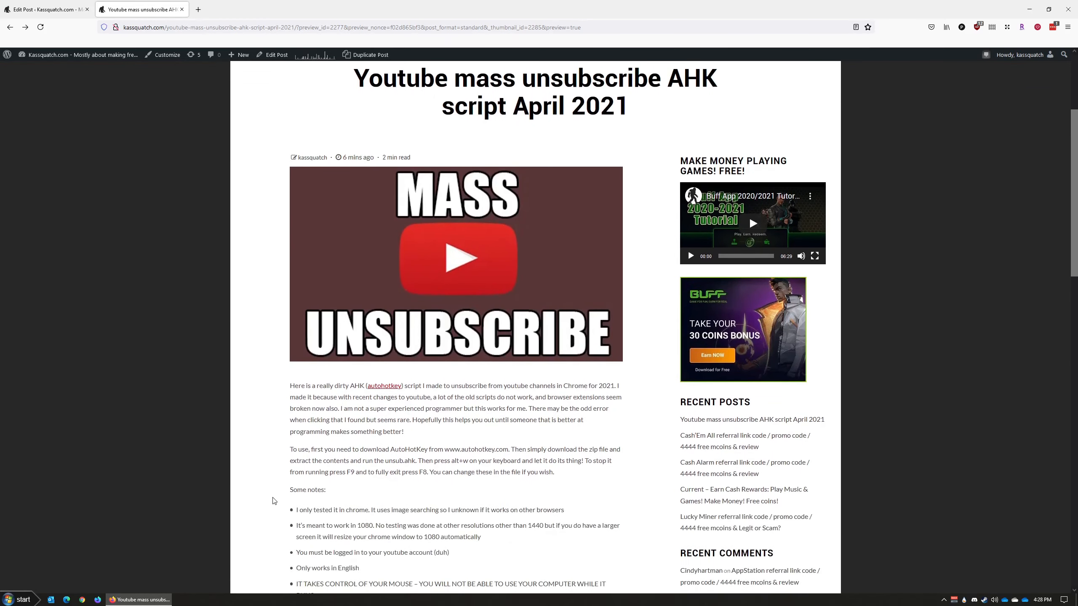
{"action": "scroll", "scroll_direction": "down", "scroll_amount": 3}
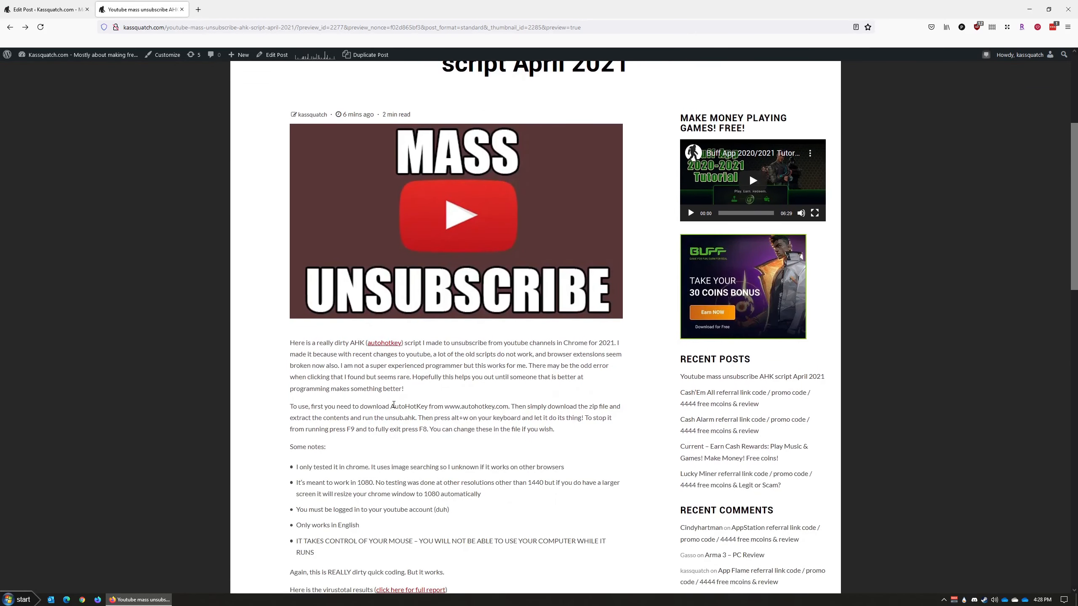
{"action": "double_click", "coordinate": [408, 406]}
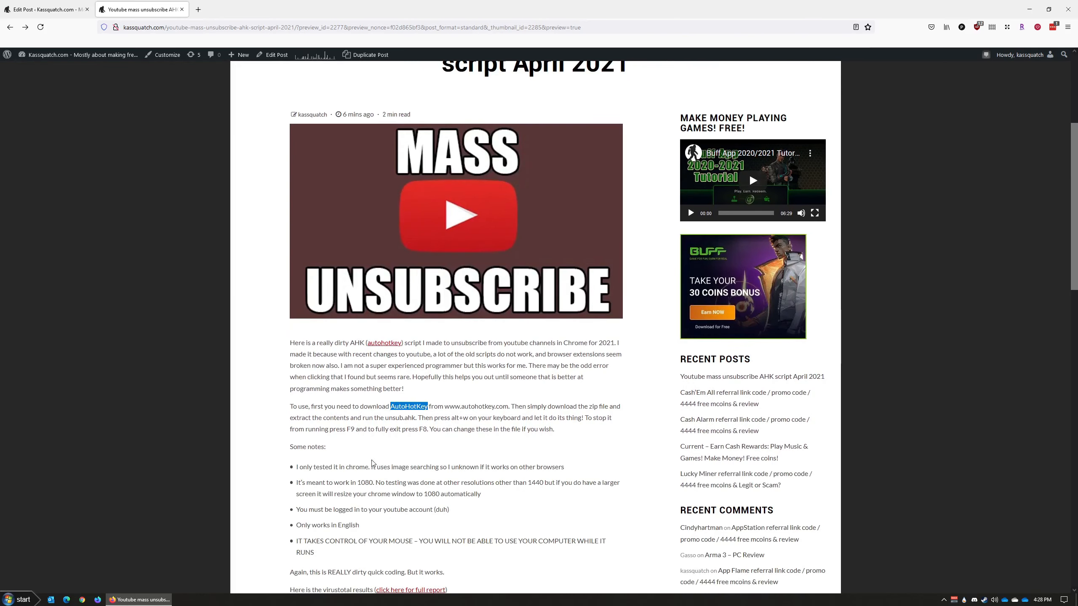
{"action": "mouse_move", "coordinate": [366, 452]}
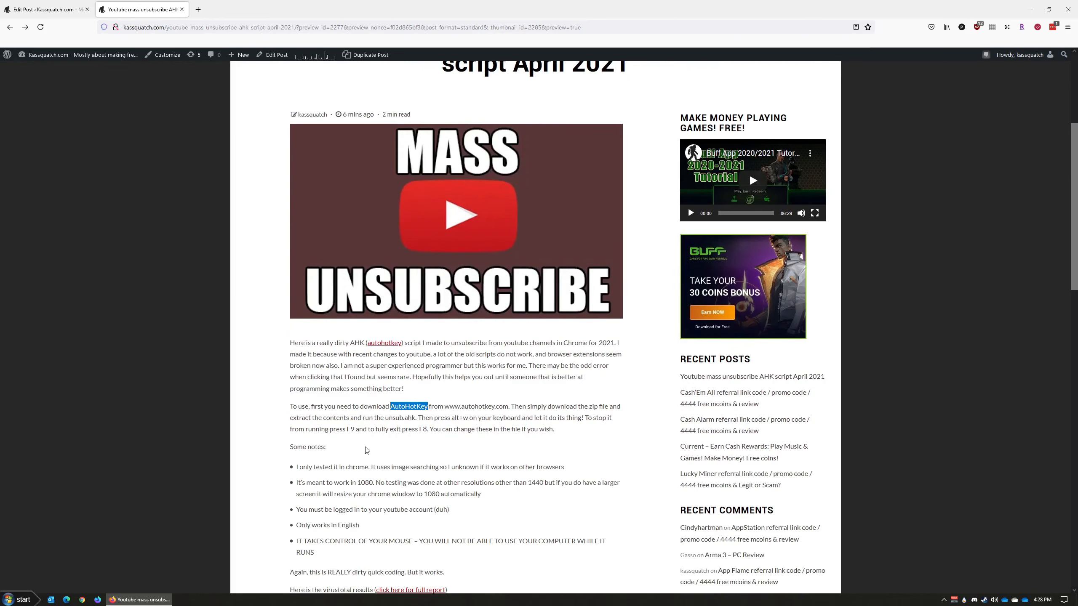
{"action": "mouse_move", "coordinate": [460, 414]}
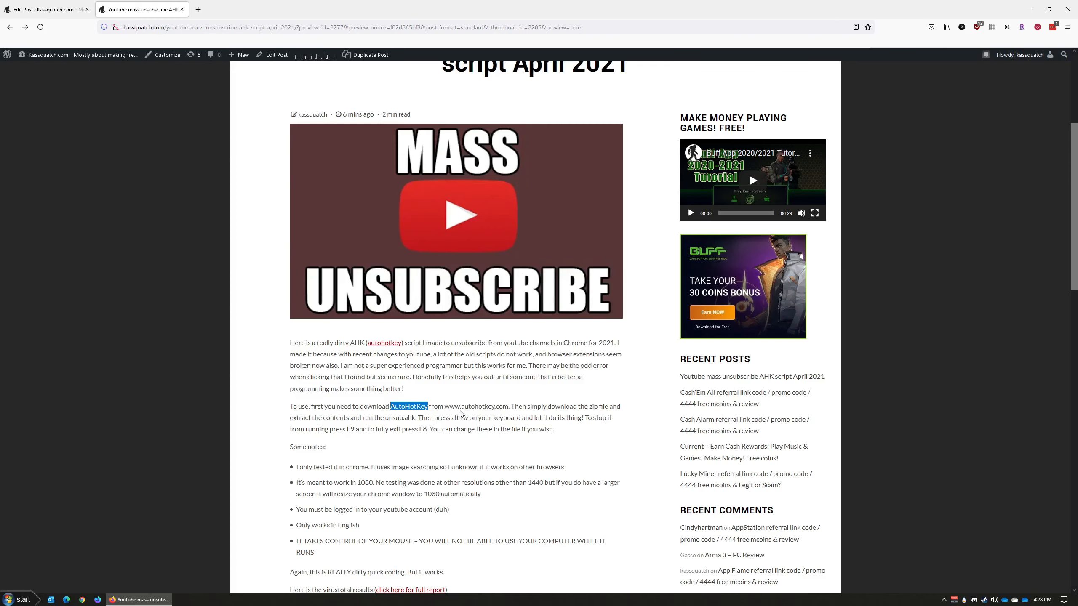
{"action": "mouse_move", "coordinate": [382, 431]}
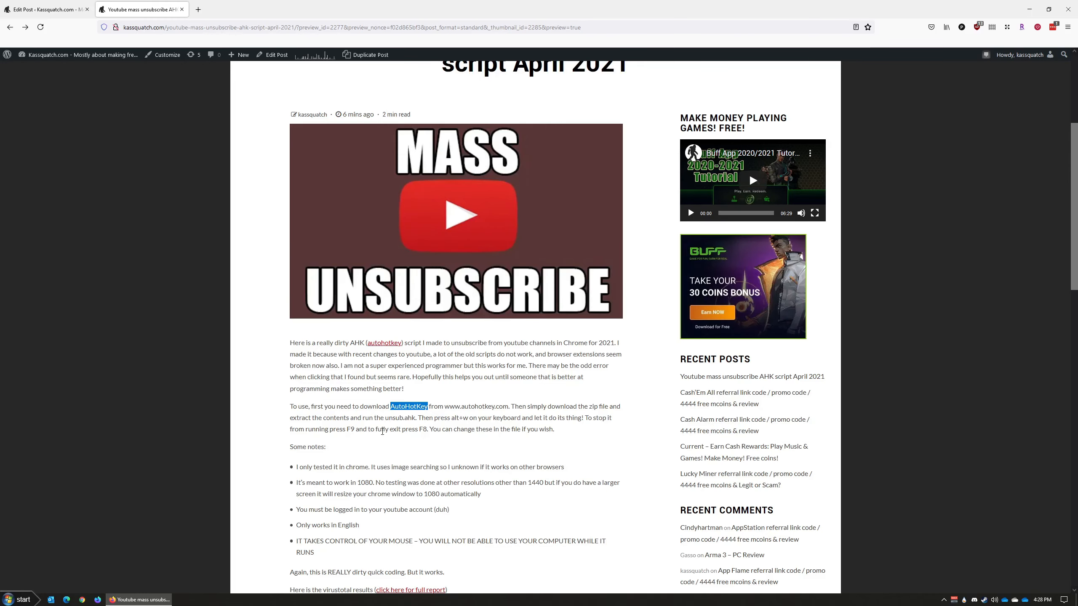
{"action": "scroll", "scroll_direction": "down", "scroll_amount": 3}
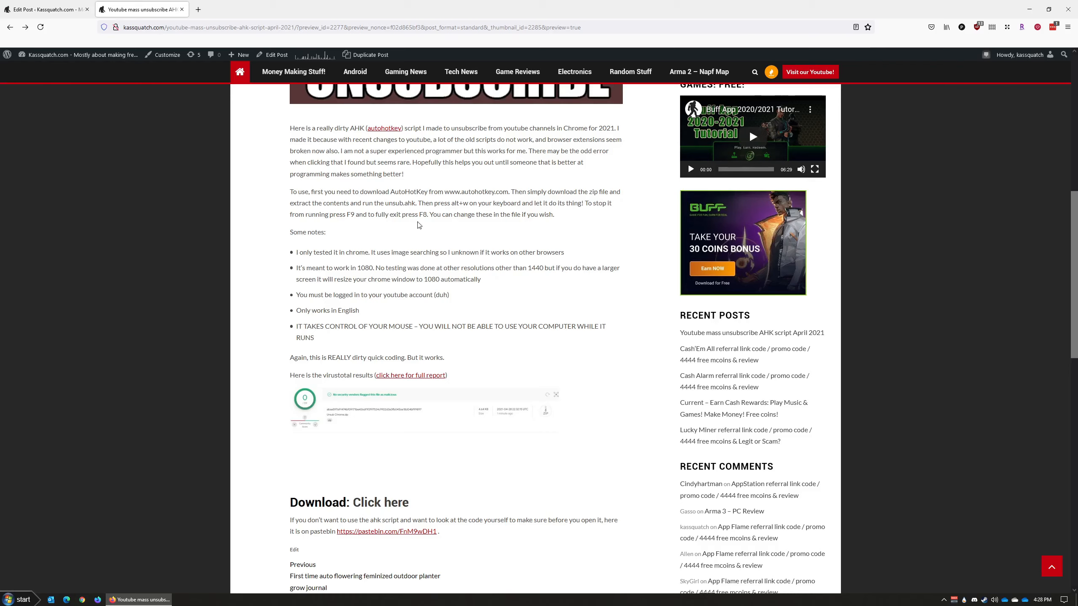
{"action": "mouse_move", "coordinate": [418, 209]}
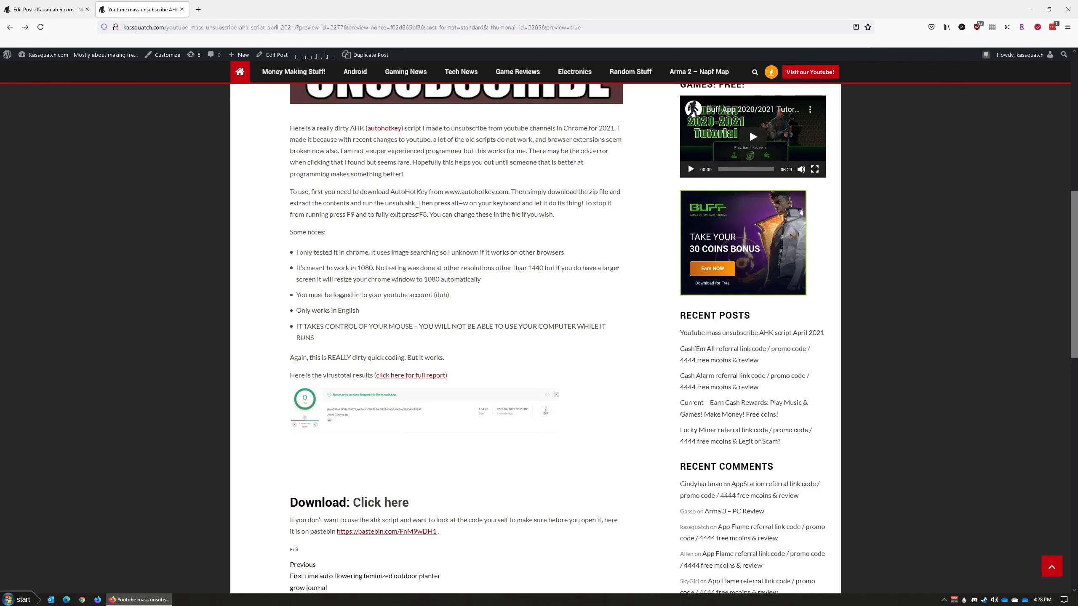
{"action": "mouse_move", "coordinate": [439, 211]}
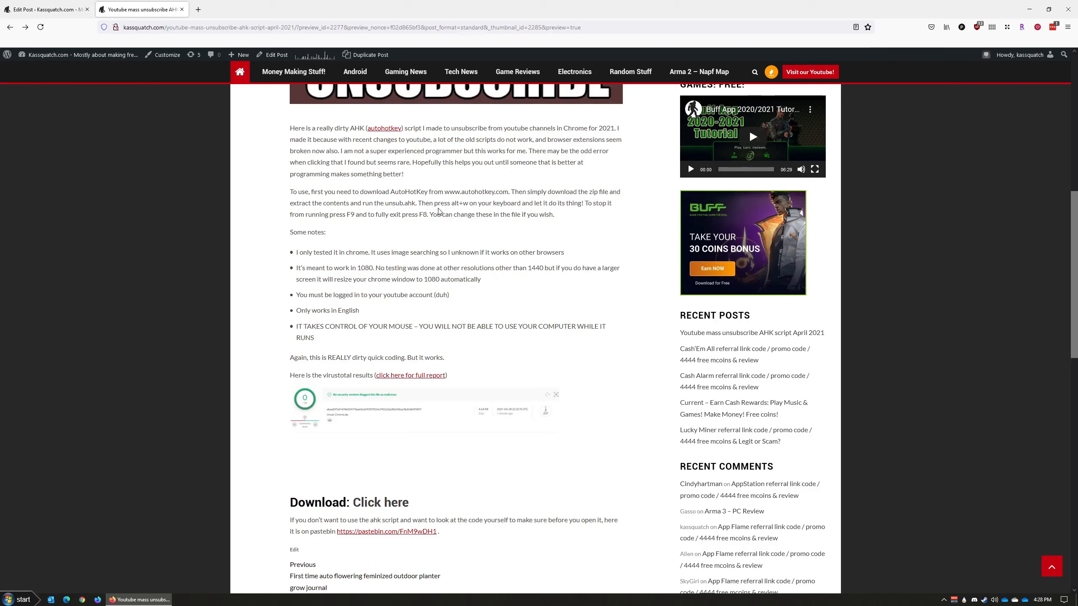
{"action": "mouse_move", "coordinate": [289, 242]}
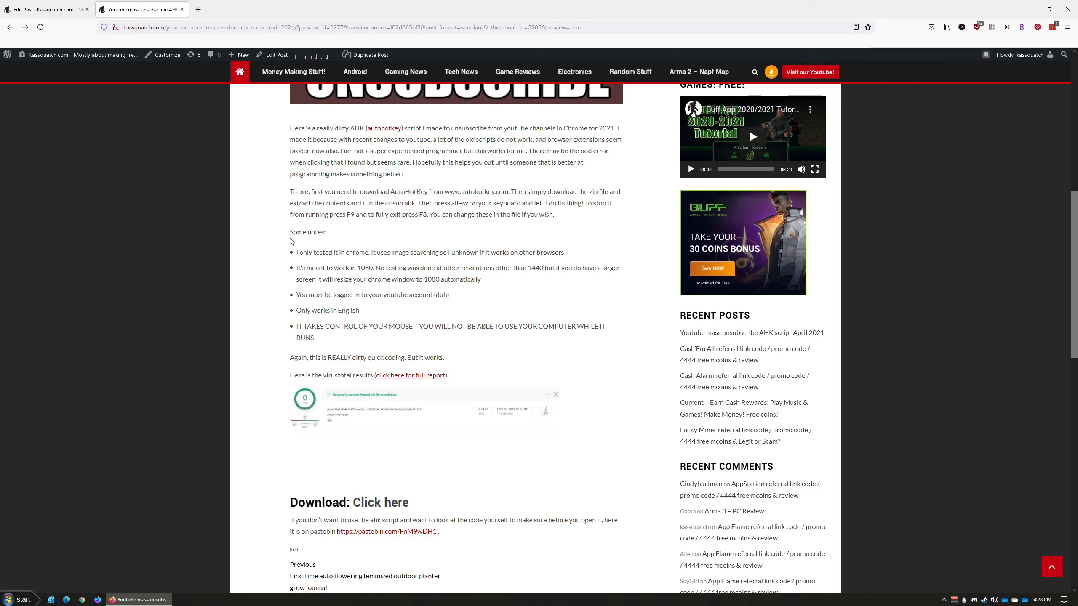
{"action": "mouse_move", "coordinate": [350, 255]}
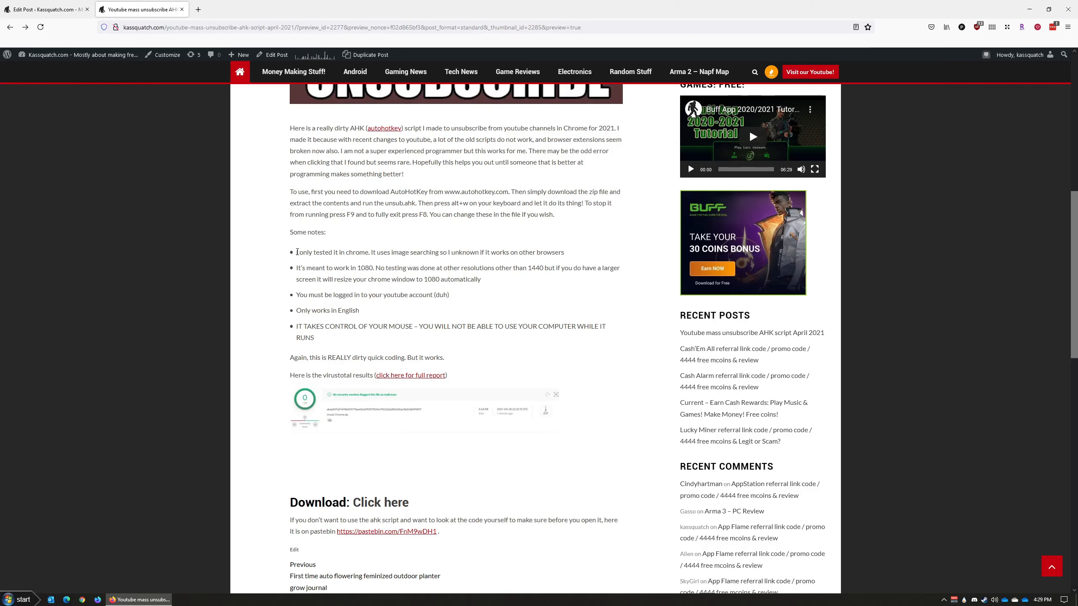
Step: Point out the Chrome note, start downloading Unsub Chrome.zip and cancel the download prompt
{"action": "double_click", "coordinate": [337, 252]}
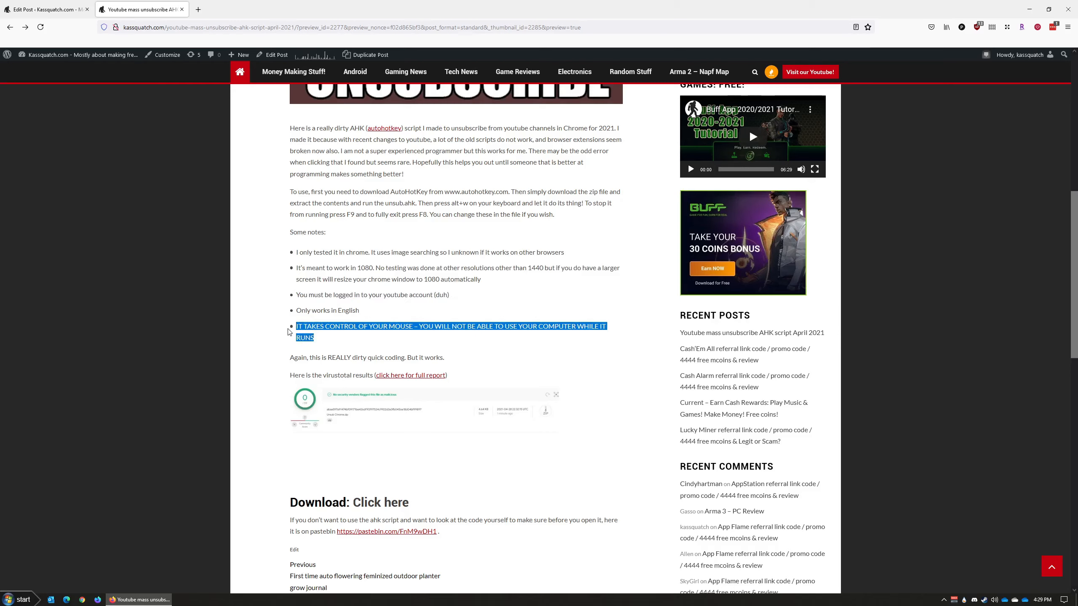
{"action": "mouse_move", "coordinate": [220, 338]}
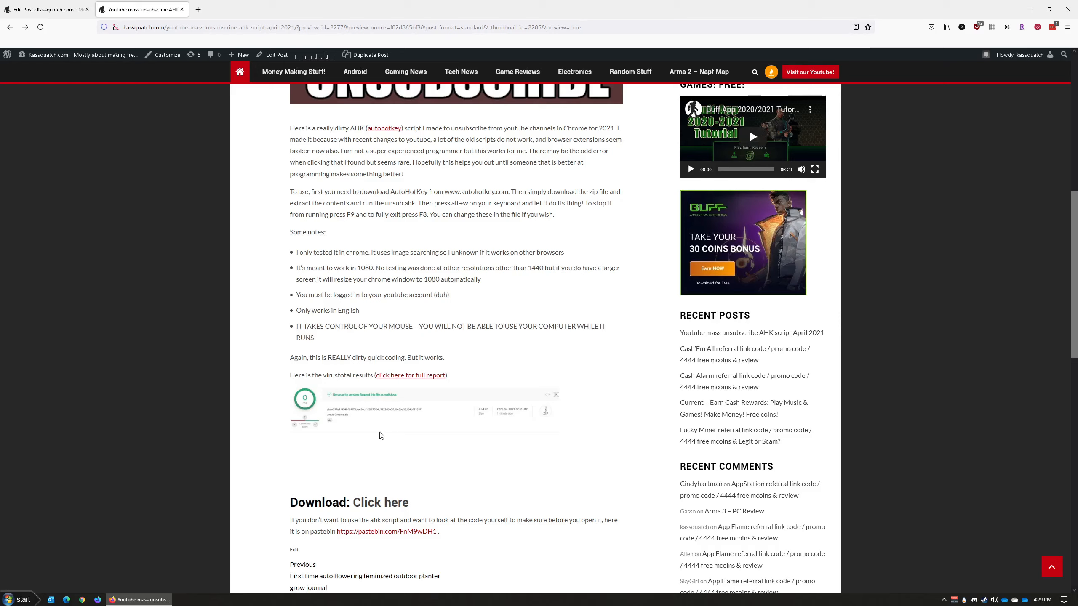
{"action": "scroll", "scroll_direction": "down", "scroll_amount": 3}
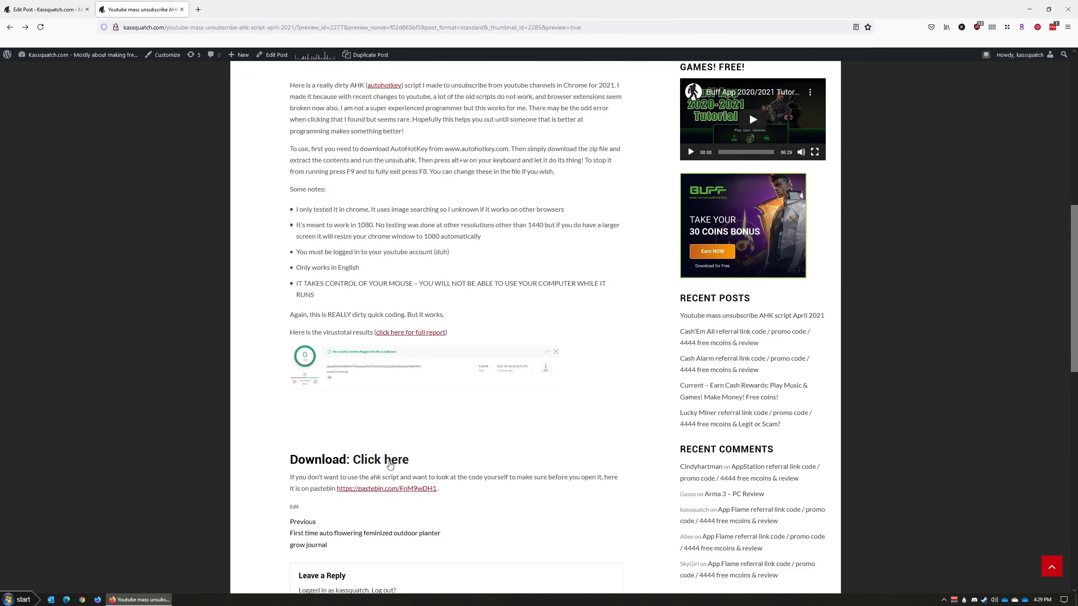
{"action": "mouse_move", "coordinate": [376, 466]}
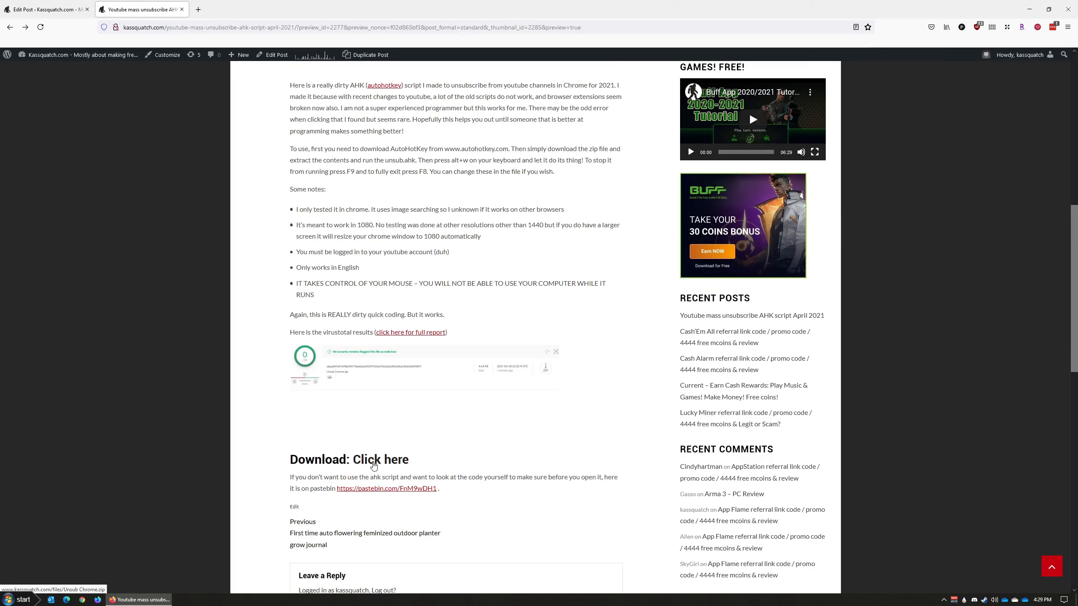
{"action": "left_click", "coordinate": [380, 459]}
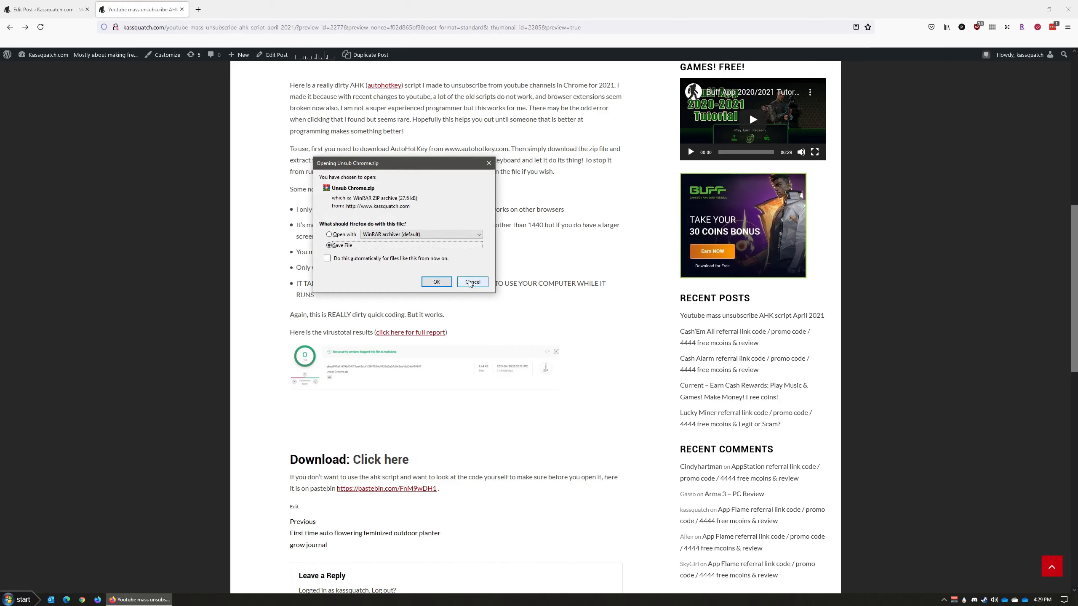
{"action": "left_click", "coordinate": [471, 282]}
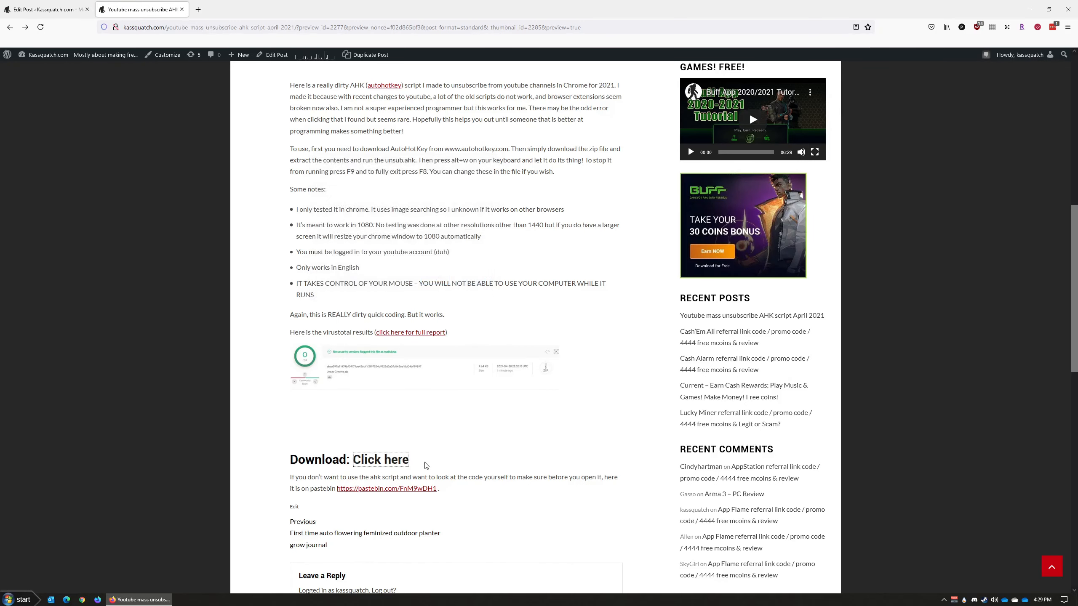
{"action": "mouse_move", "coordinate": [366, 491]}
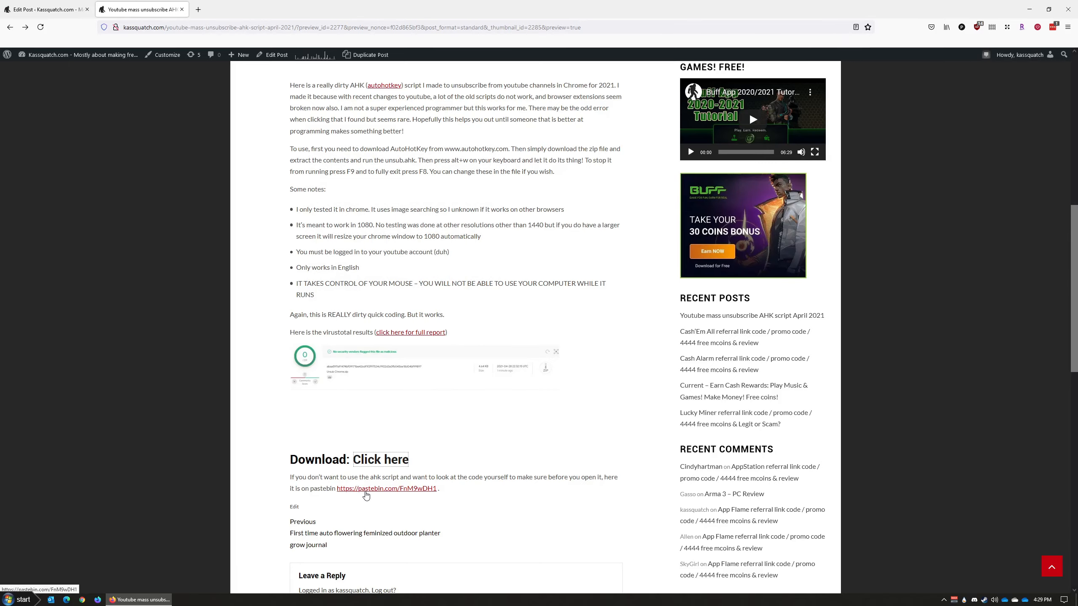
Step: Open the Pastebin link and scroll through the AHK unsubscribe script's code
{"action": "left_click", "coordinate": [385, 488]}
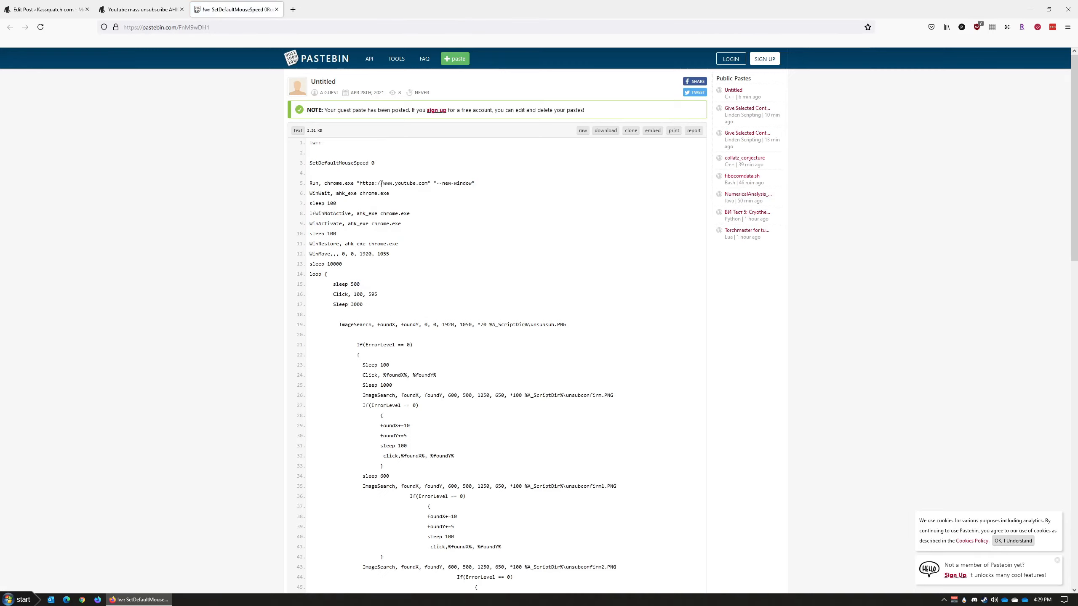
{"action": "scroll", "scroll_direction": "down", "scroll_amount": 3}
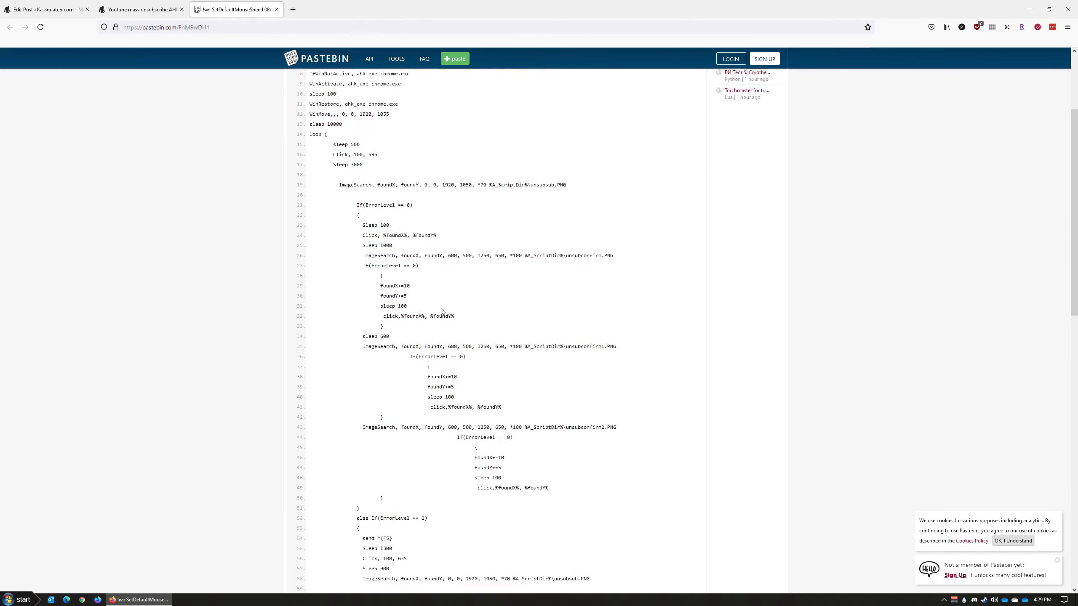
{"action": "scroll", "scroll_direction": "down", "scroll_amount": 3}
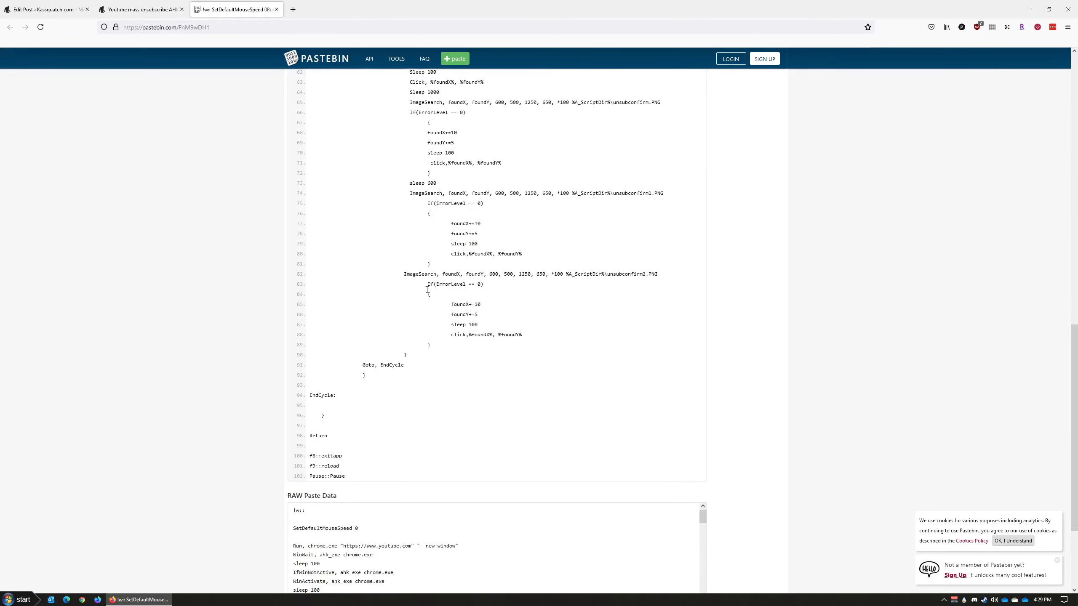
{"action": "scroll", "scroll_direction": "up", "scroll_amount": 3}
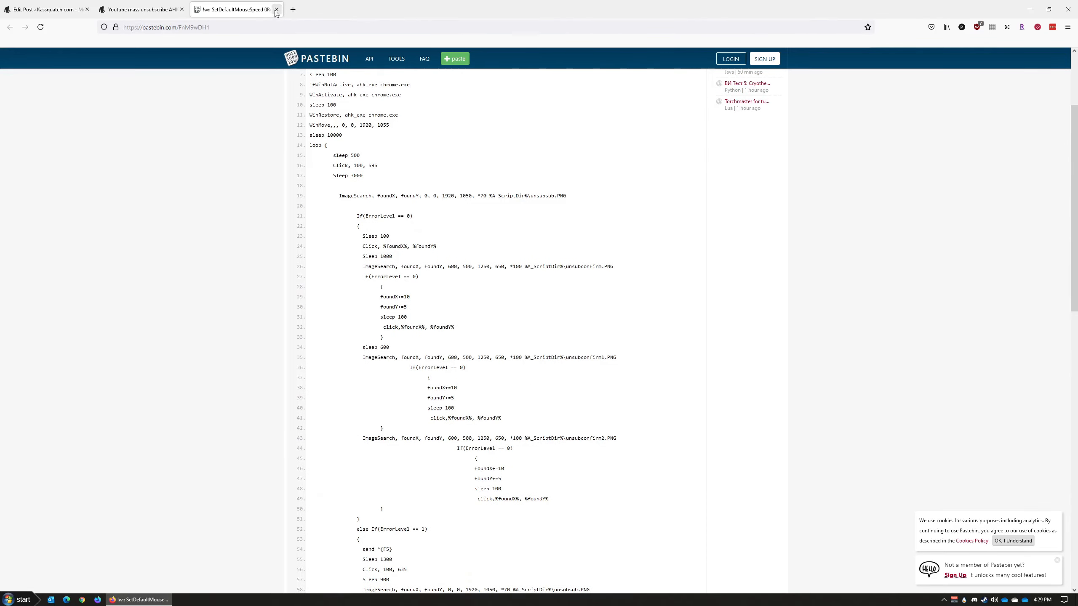
Step: Close the Pastebin tab, return to the top of the post and minimize the browser to the desktop
{"action": "left_click", "coordinate": [277, 9]}
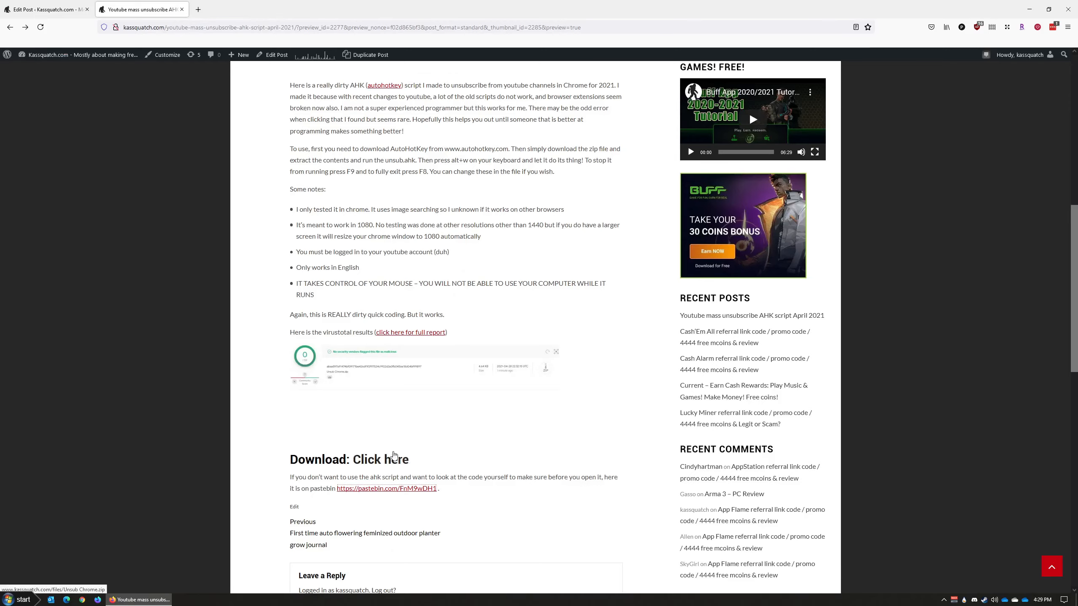
{"action": "scroll", "scroll_direction": "up", "scroll_amount": 3}
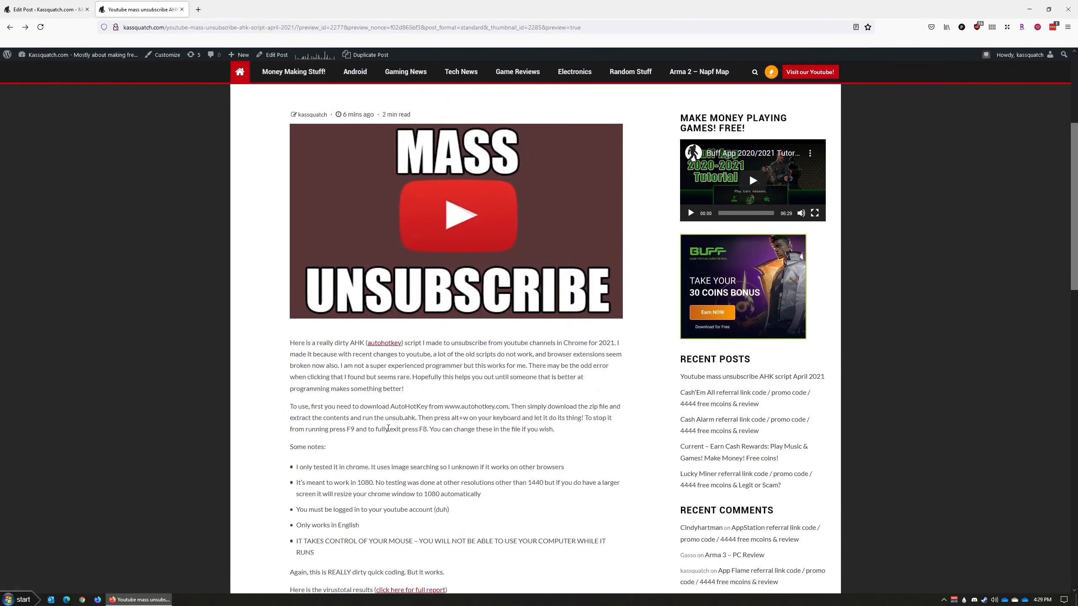
{"action": "scroll", "scroll_direction": "up", "scroll_amount": 3}
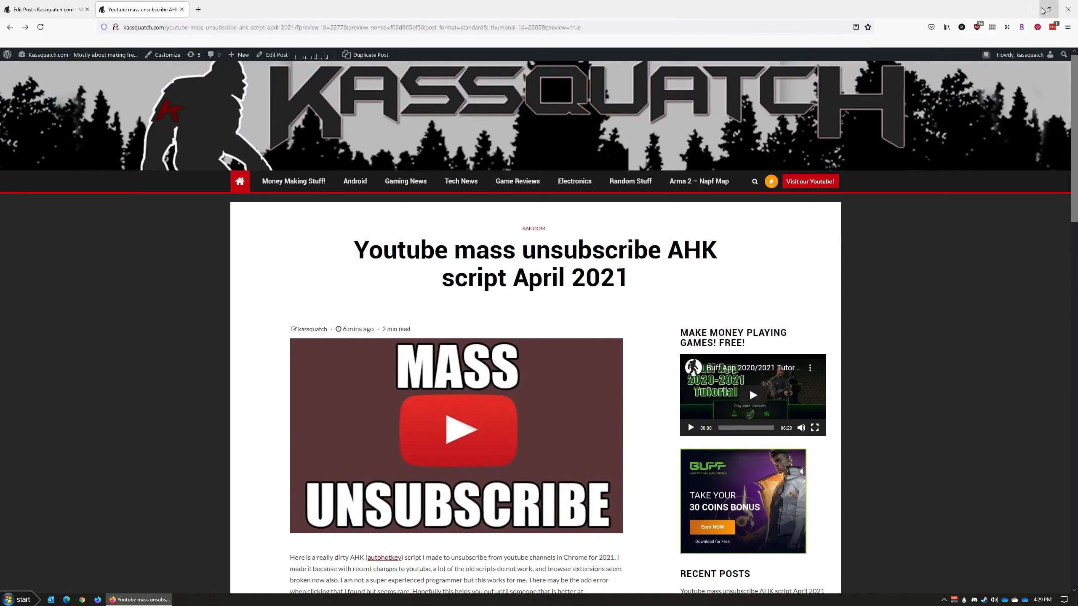
{"action": "left_click", "coordinate": [1029, 10]}
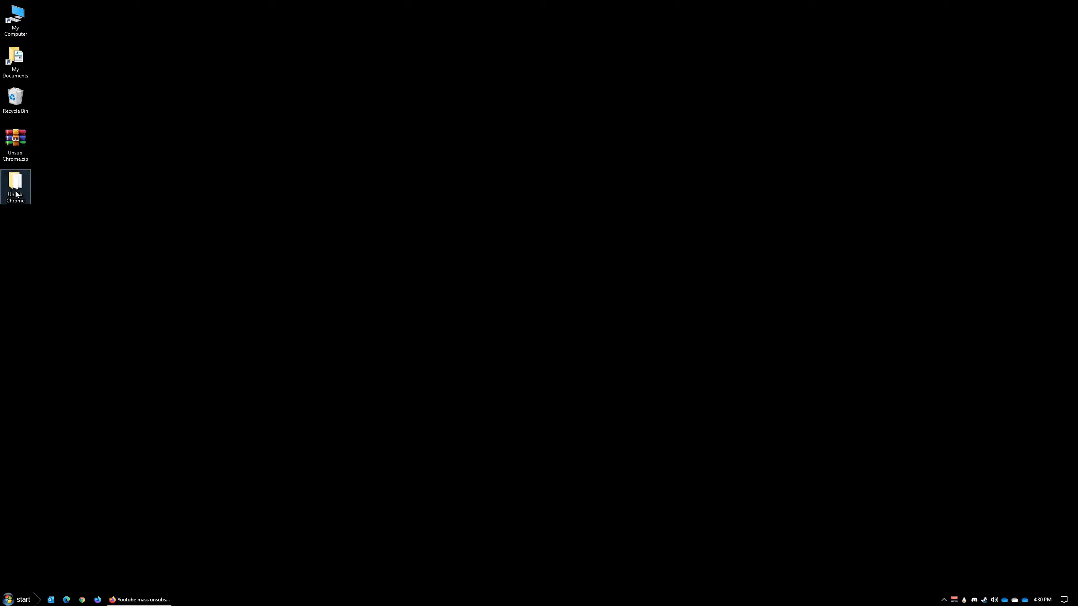
Step: Open the Unsub Chrome folder, view virustotal.png and select the unsub.ahk script
{"action": "double_click", "coordinate": [15, 186]}
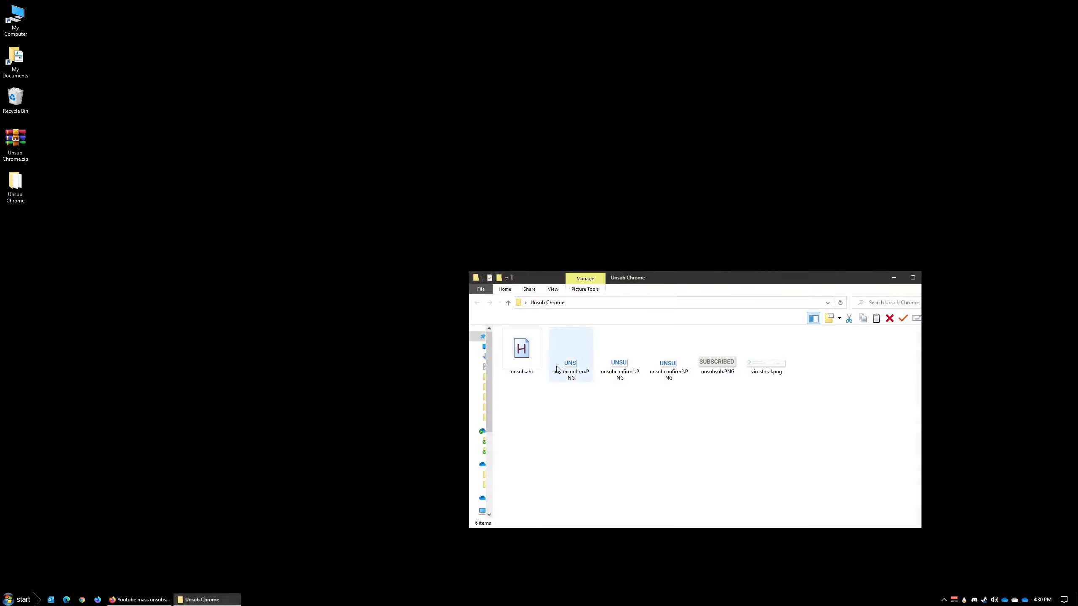
{"action": "left_click", "coordinate": [564, 403]}
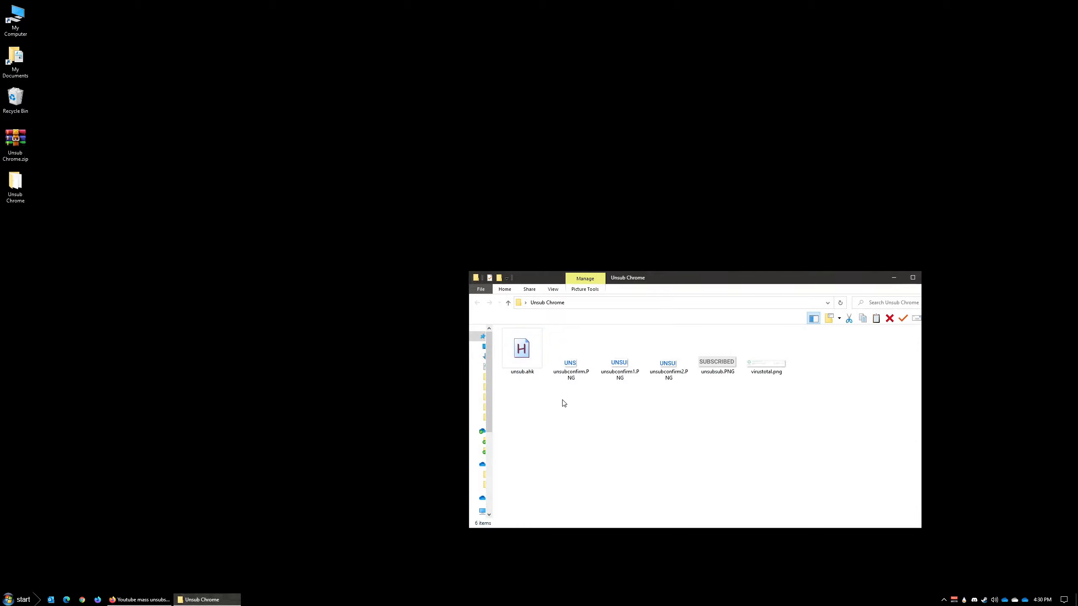
{"action": "left_click", "coordinate": [766, 350]}
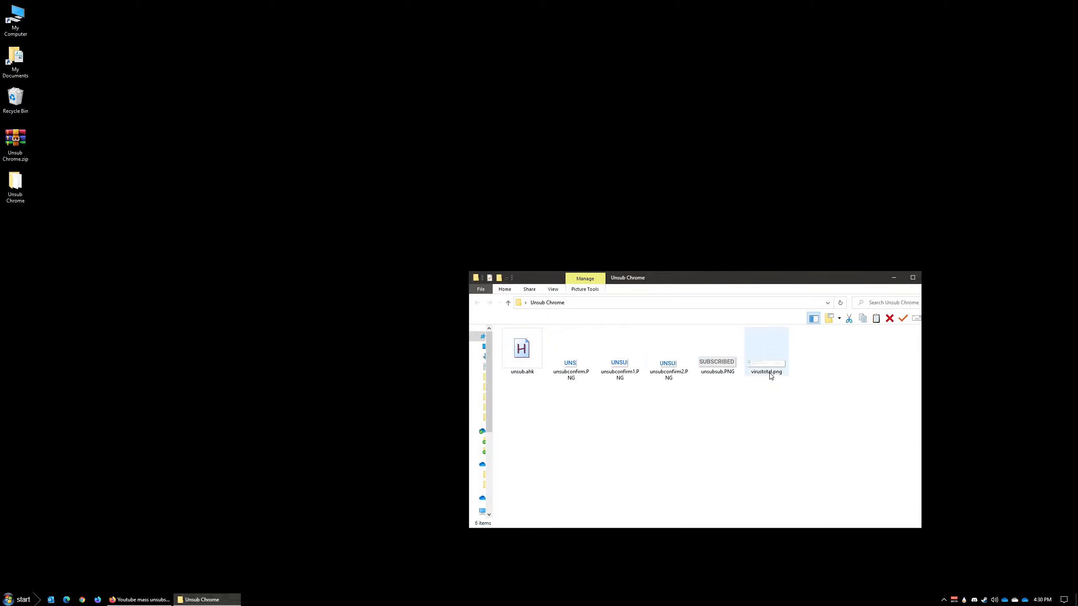
{"action": "double_click", "coordinate": [765, 349]}
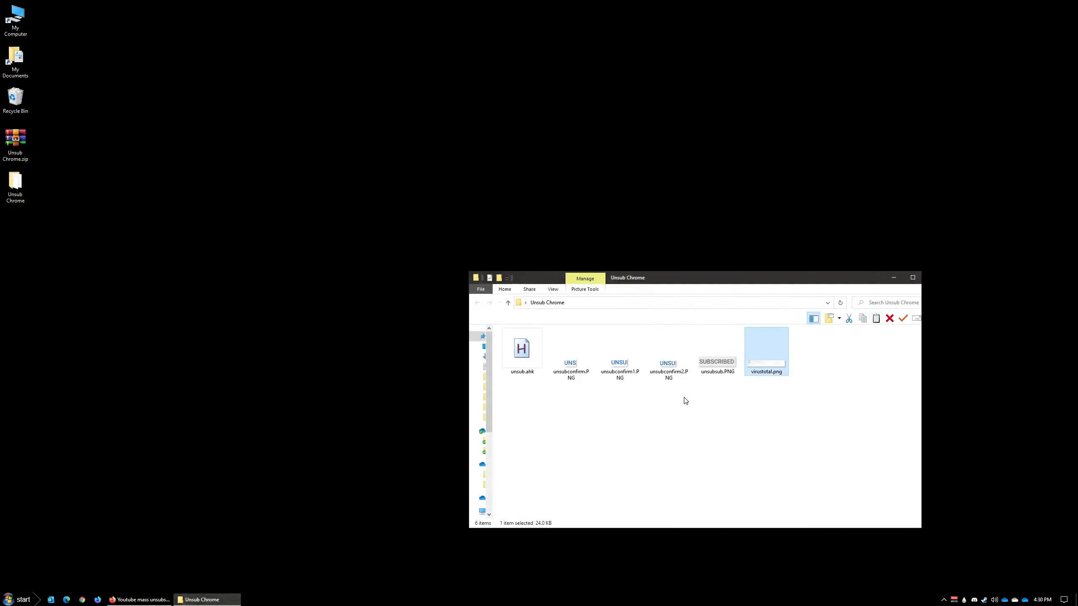
{"action": "mouse_move", "coordinate": [521, 347]}
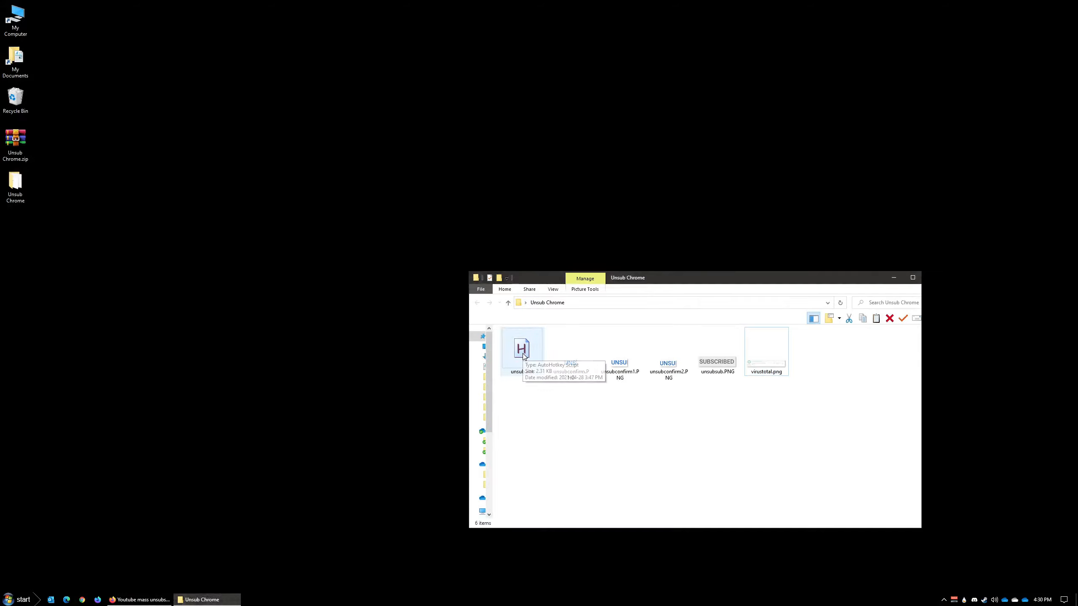
{"action": "mouse_move", "coordinate": [522, 347]}
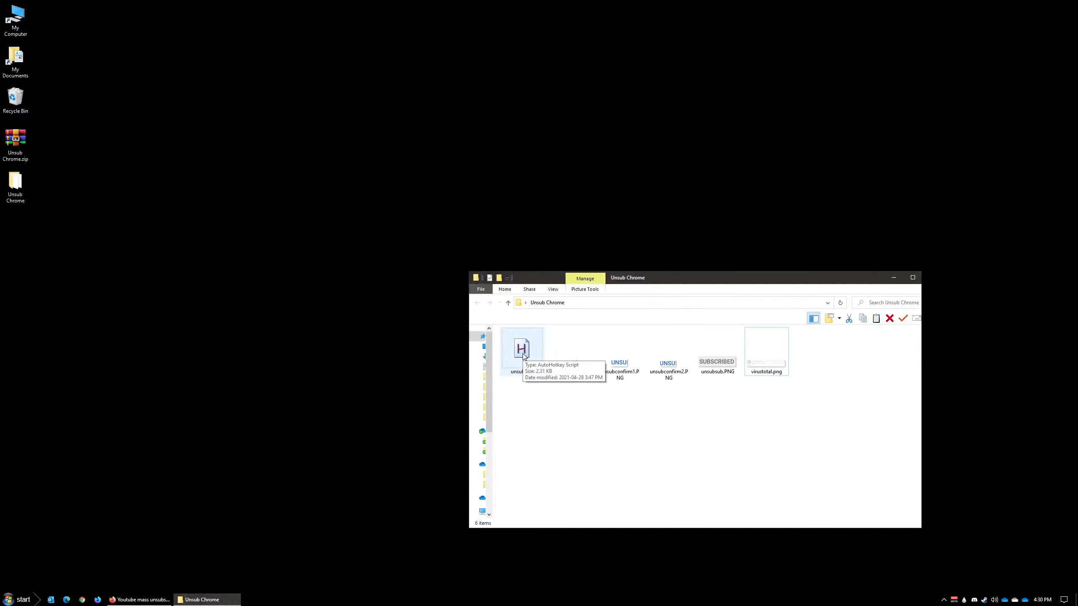
{"action": "left_click", "coordinate": [522, 348]}
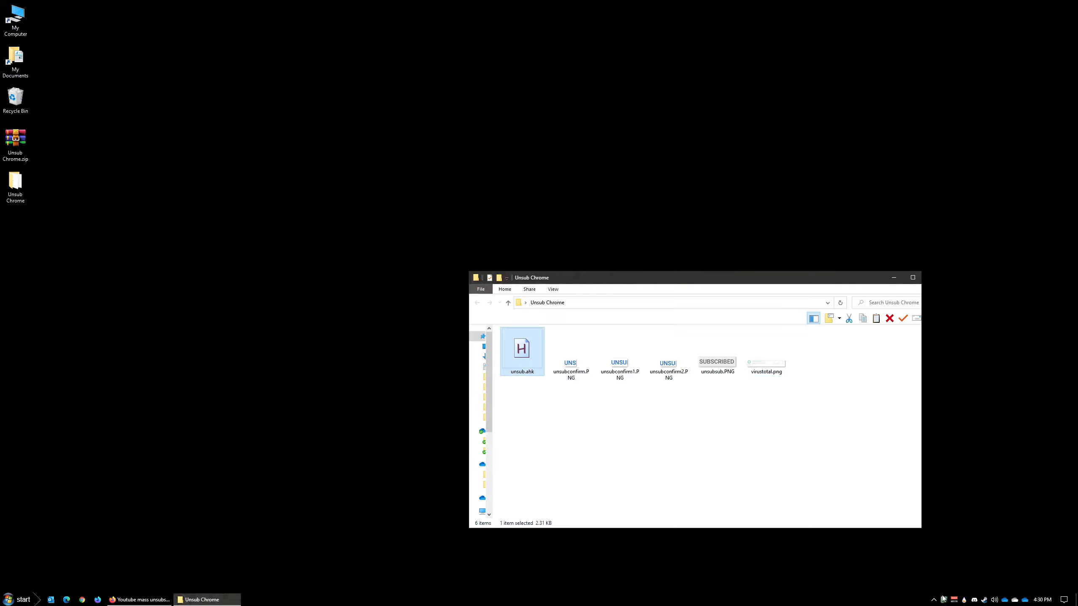
{"action": "mouse_move", "coordinate": [943, 599]}
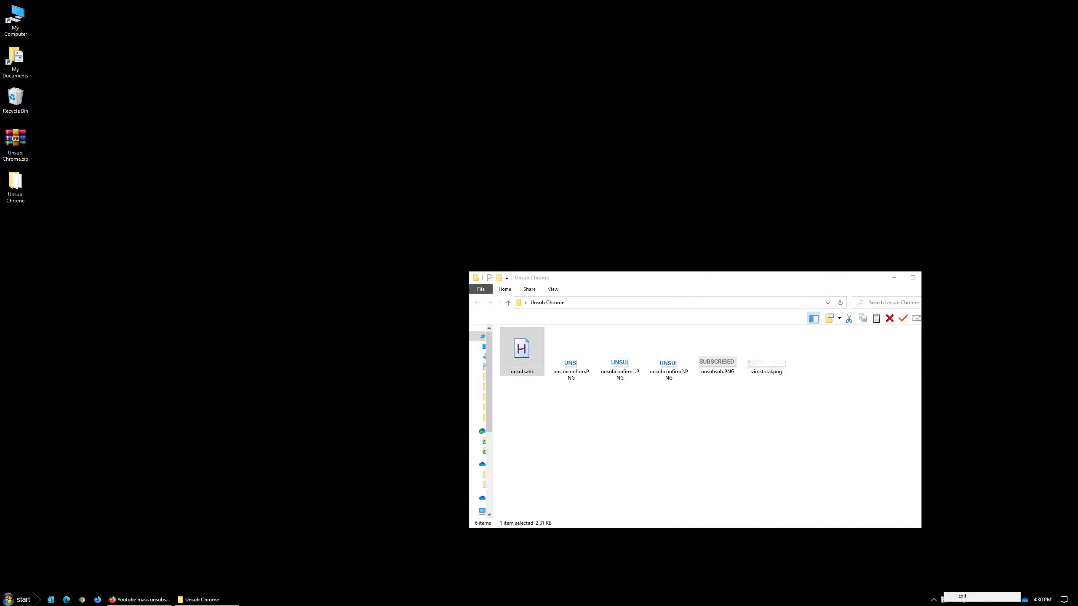
Step: Exit the running AutoHotkey script from the tray and close the Unsub Chrome Explorer window
{"action": "right_click", "coordinate": [960, 599]}
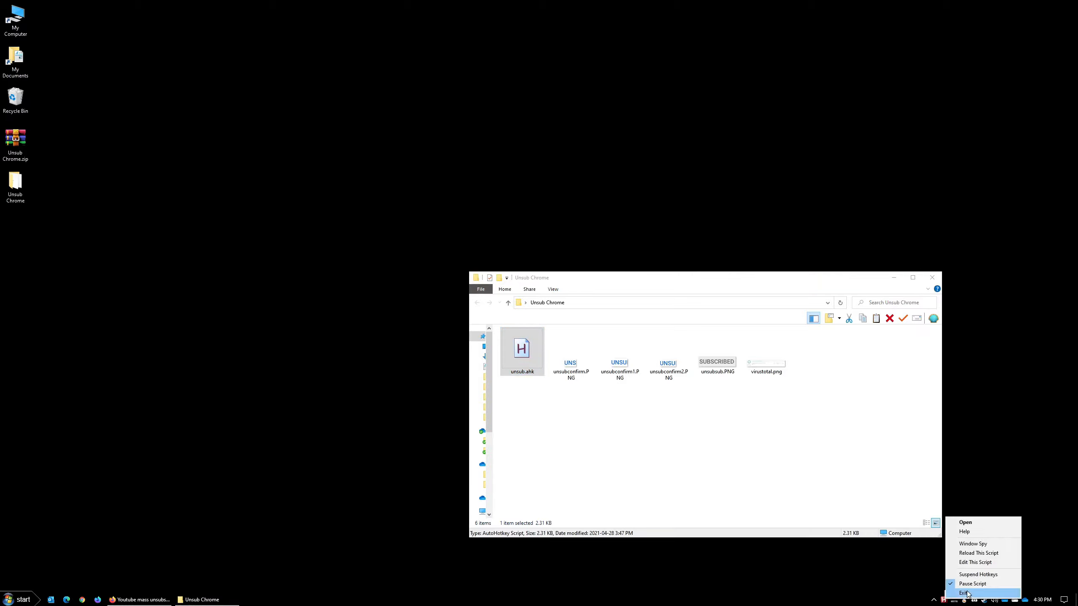
{"action": "left_click", "coordinate": [965, 593]}
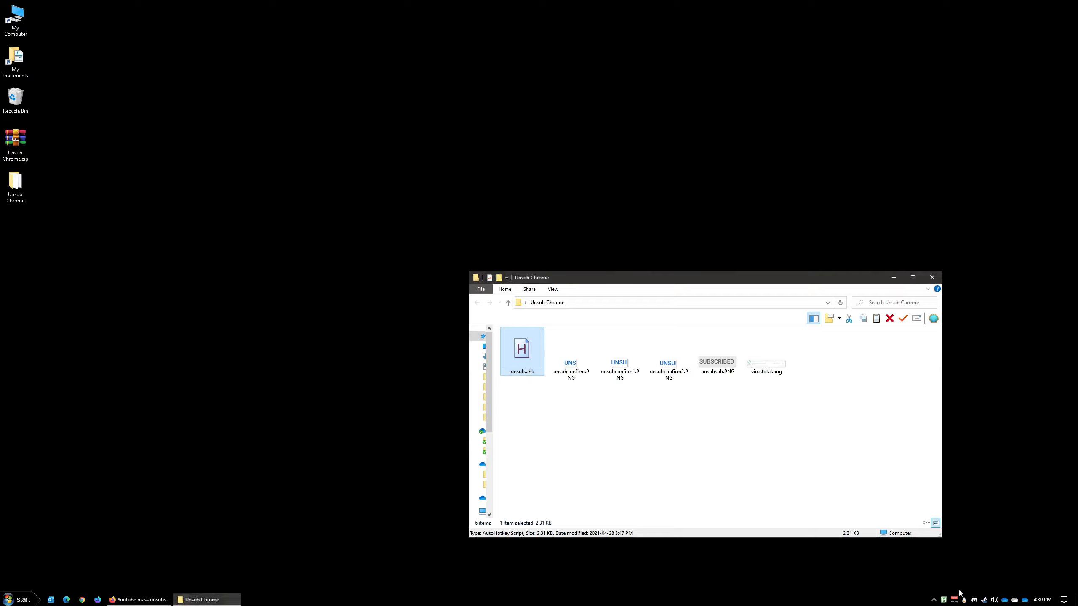
{"action": "left_click", "coordinate": [932, 277]}
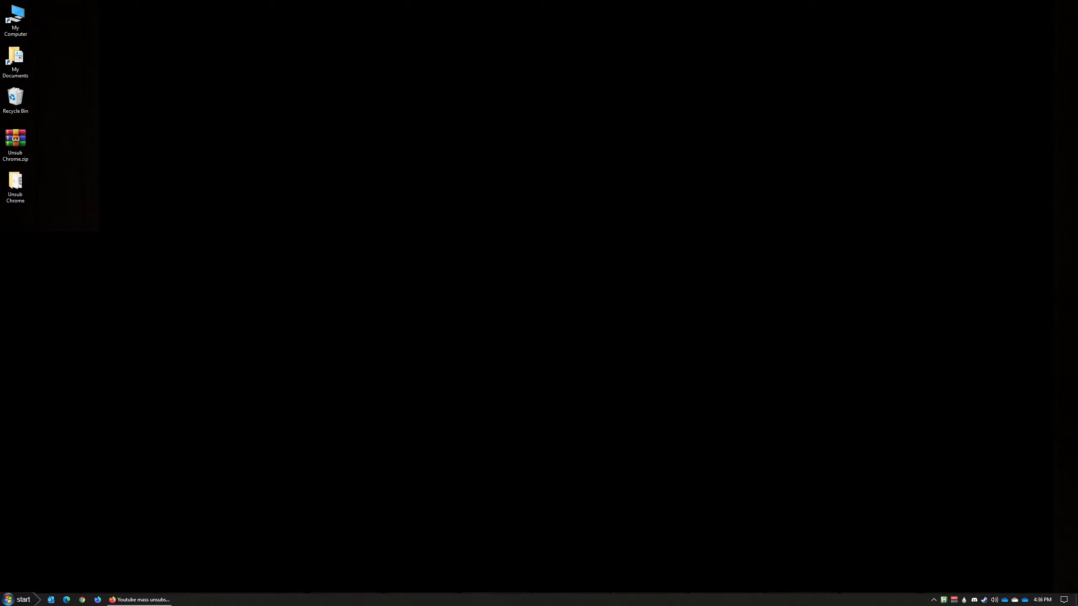
{"action": "left_click", "coordinate": [15, 185]}
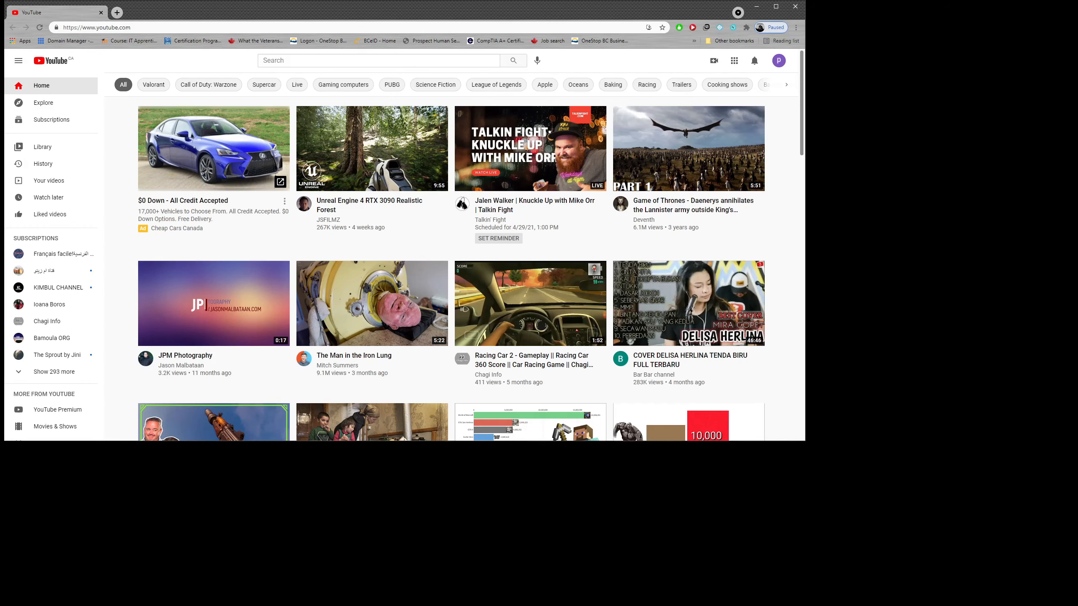
Step: Unsubscribe from the French-lessons channel, the Arabic cooking channel and KIMBUL CHANNEL
{"action": "left_click", "coordinate": [58, 253]}
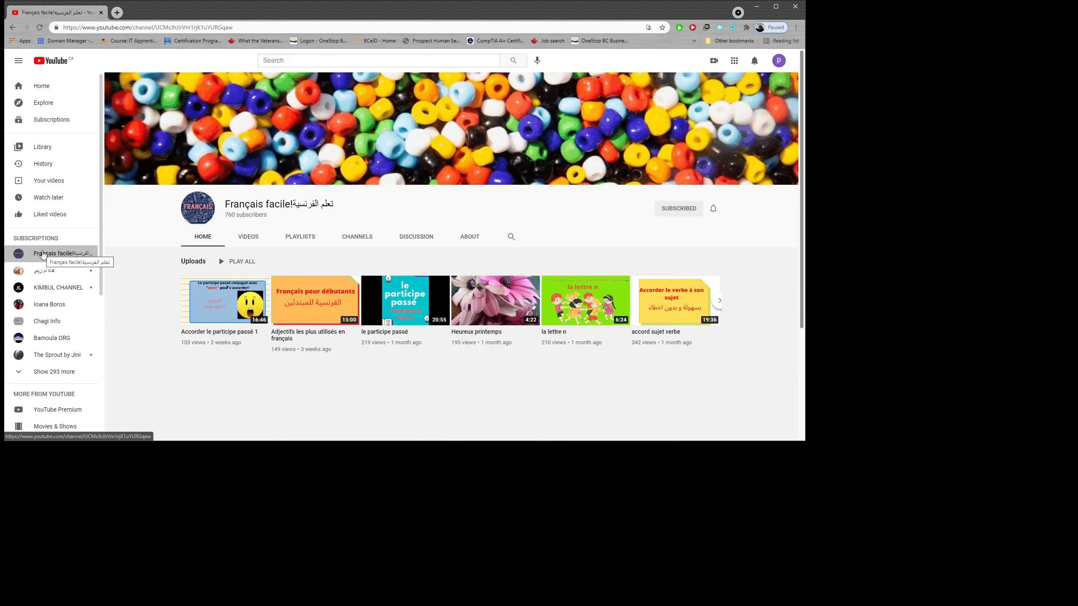
{"action": "left_click", "coordinate": [677, 207]}
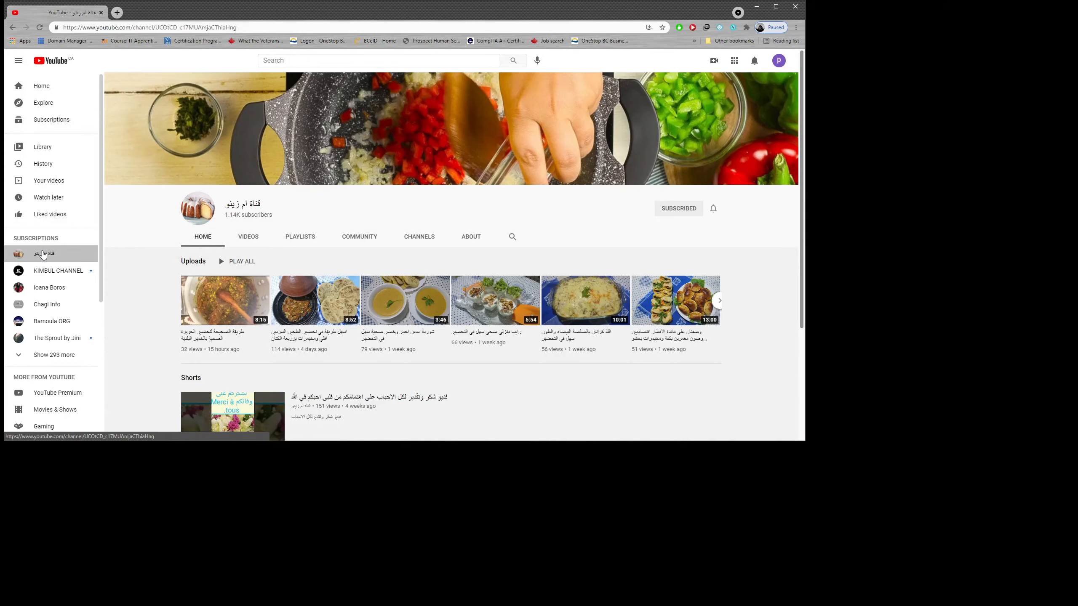
{"action": "left_click", "coordinate": [678, 208]}
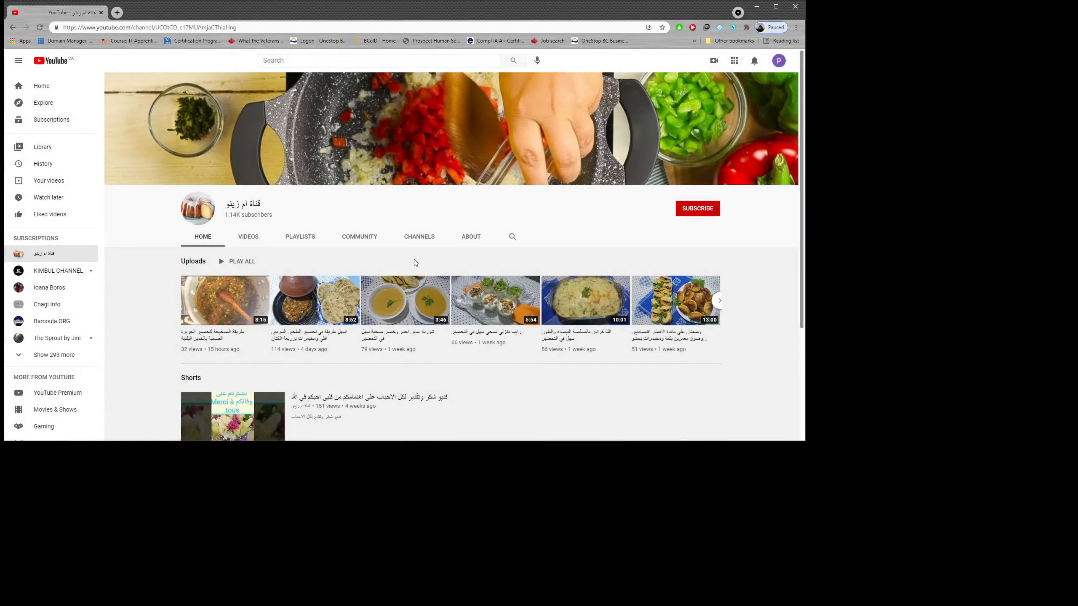
{"action": "left_click", "coordinate": [58, 252]}
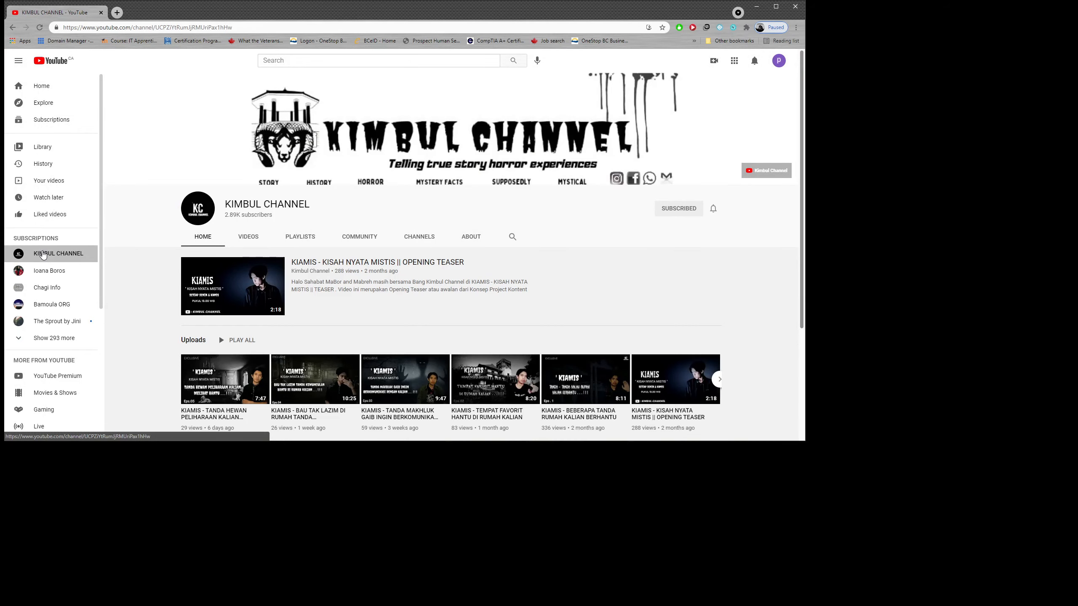
{"action": "left_click", "coordinate": [678, 208]}
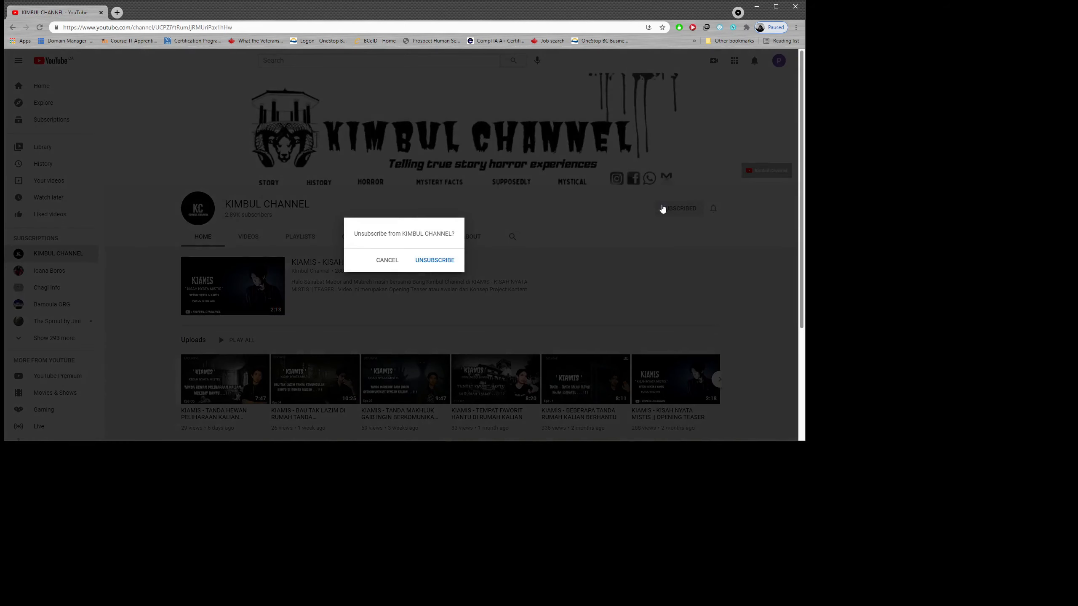
{"action": "left_click", "coordinate": [49, 252]}
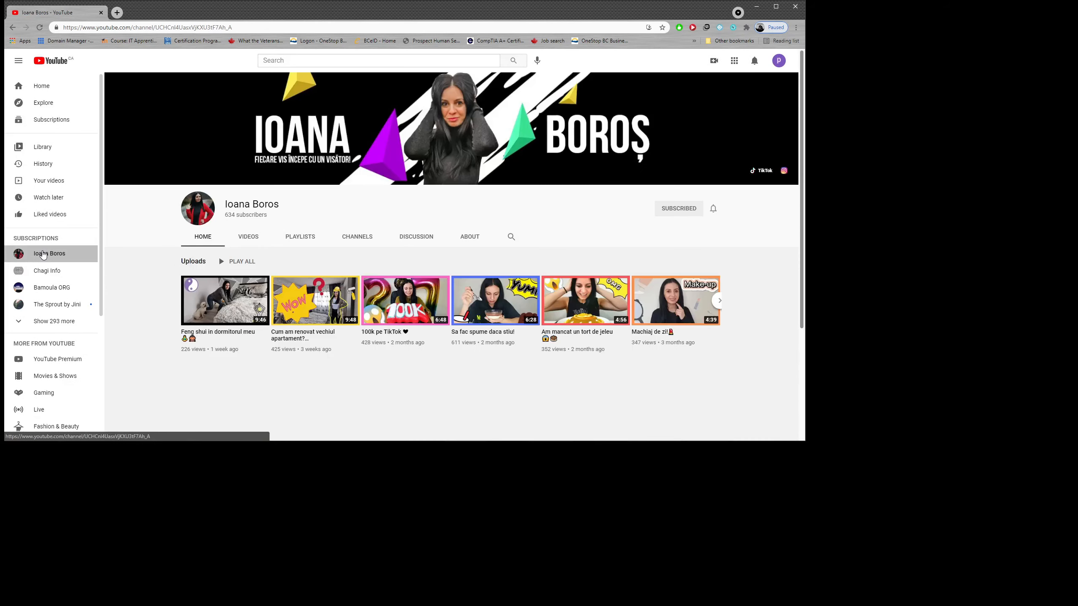
Step: Unsubscribe from Ioana Boros, Chagi Info and Bamoula ORG, landing on The Sprout by Jini
{"action": "left_click", "coordinate": [678, 208]}
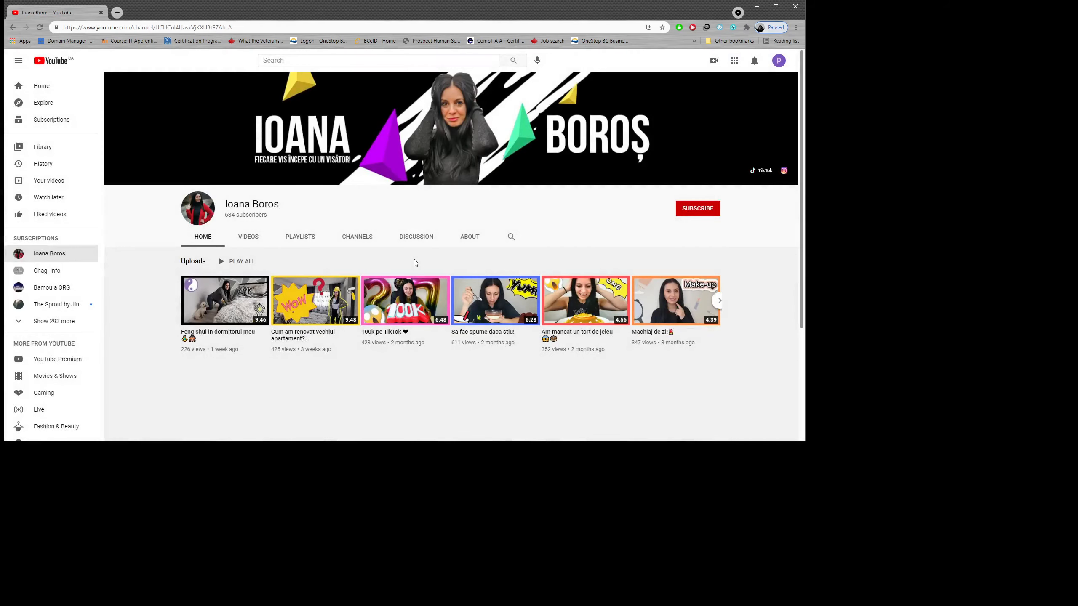
{"action": "left_click", "coordinate": [46, 253]}
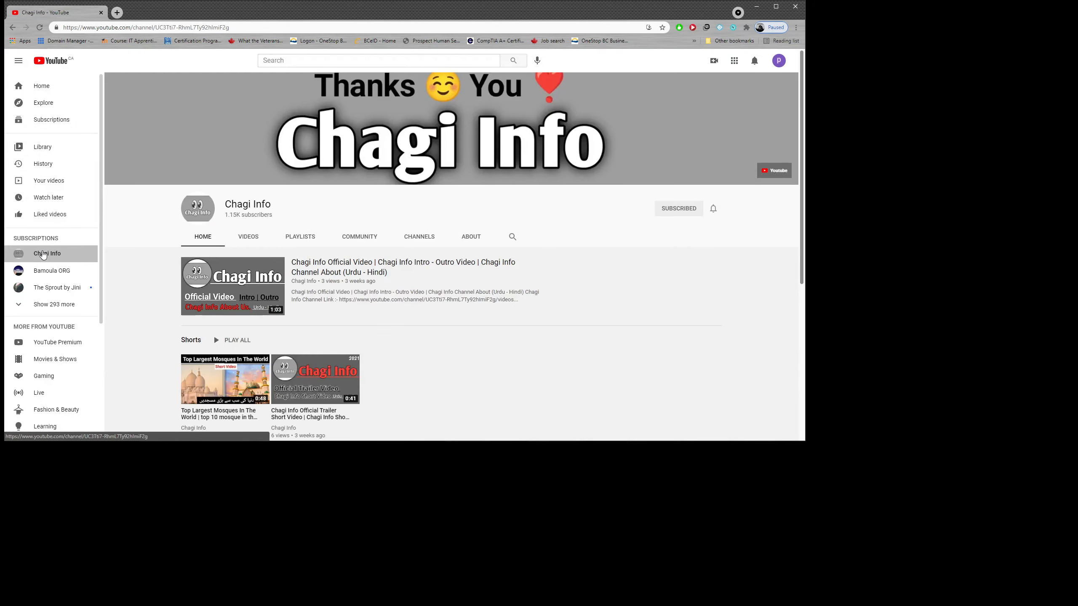
{"action": "left_click", "coordinate": [678, 208]}
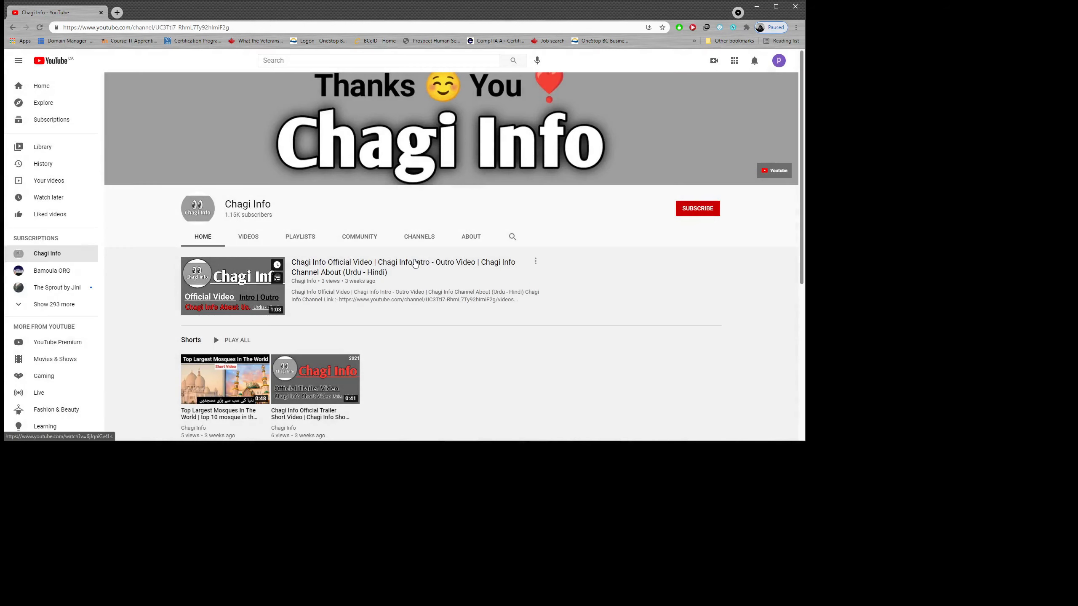
{"action": "left_click", "coordinate": [50, 253]}
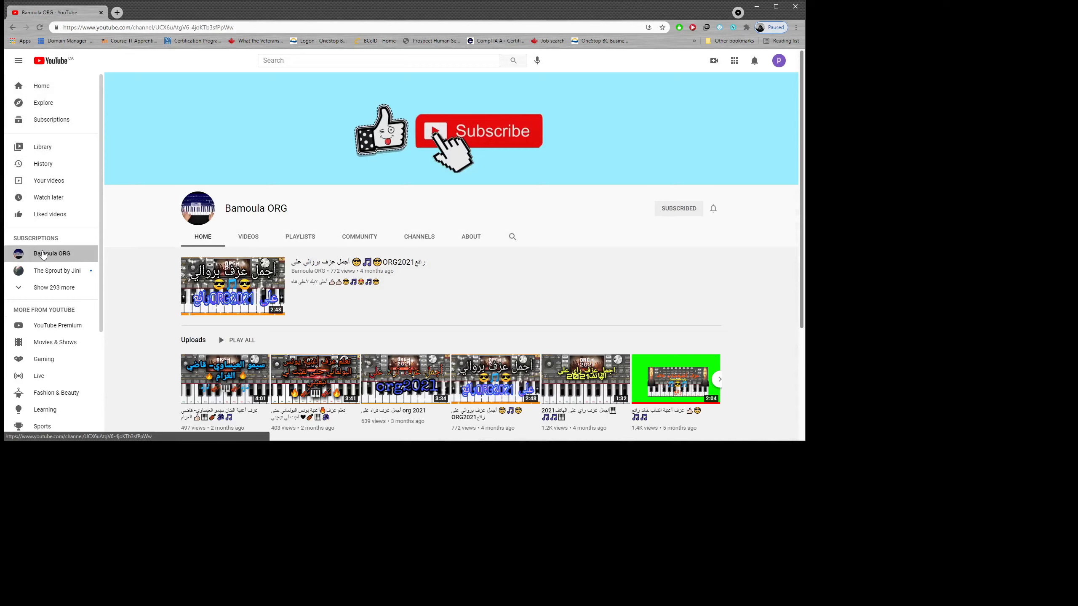
{"action": "left_click", "coordinate": [679, 208]}
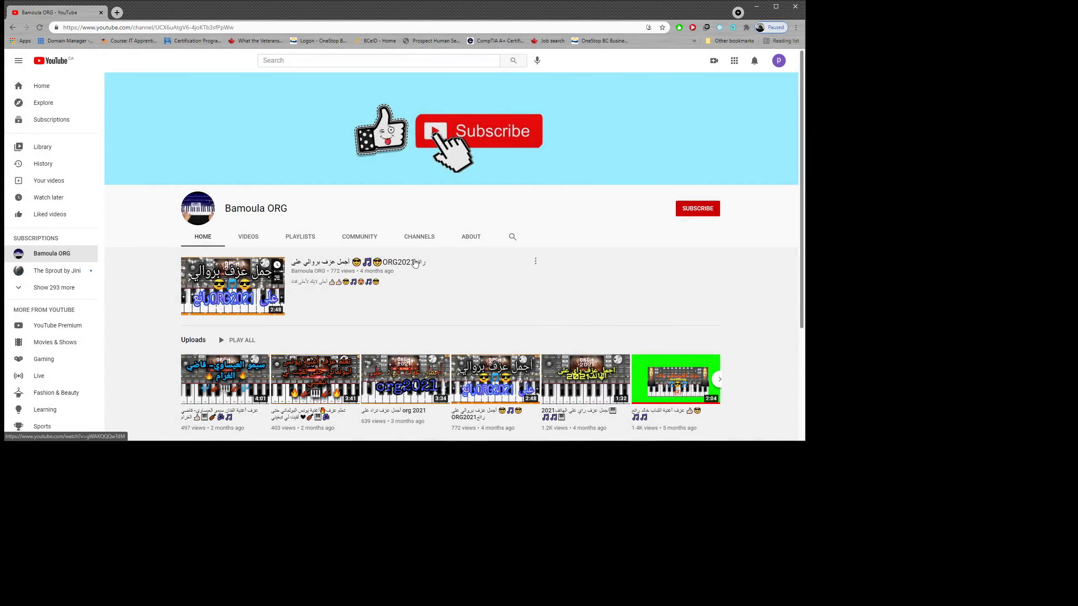
{"action": "left_click", "coordinate": [58, 253]}
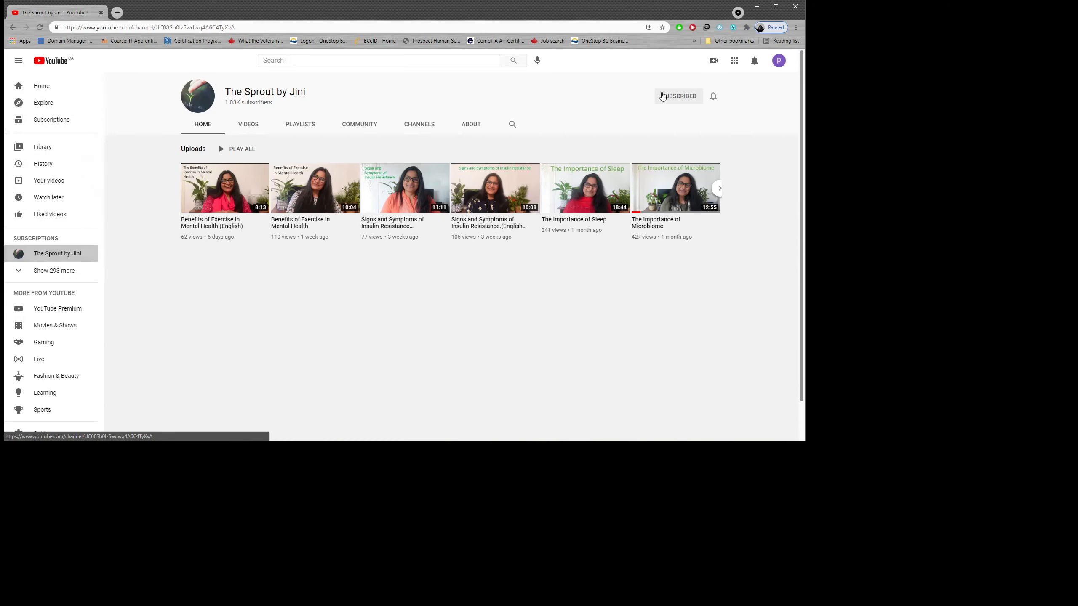
Step: Unsubscribe from The Sprout by Jini and Universal Programmer, ending on Be Inspired Tv Africa
{"action": "left_click", "coordinate": [678, 95]}
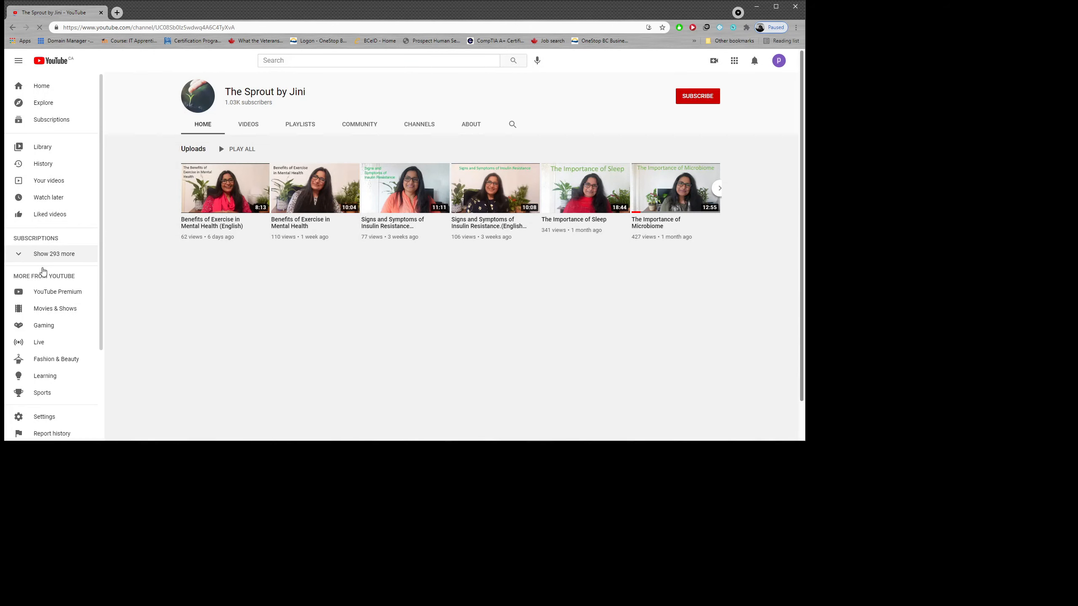
{"action": "left_click", "coordinate": [53, 254]}
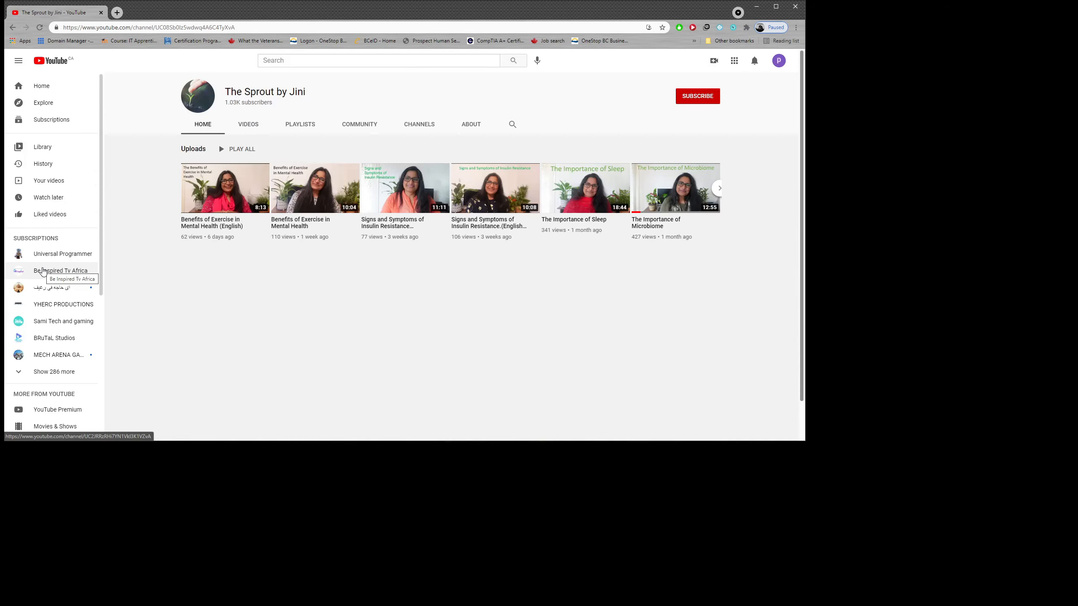
{"action": "left_click", "coordinate": [61, 253]}
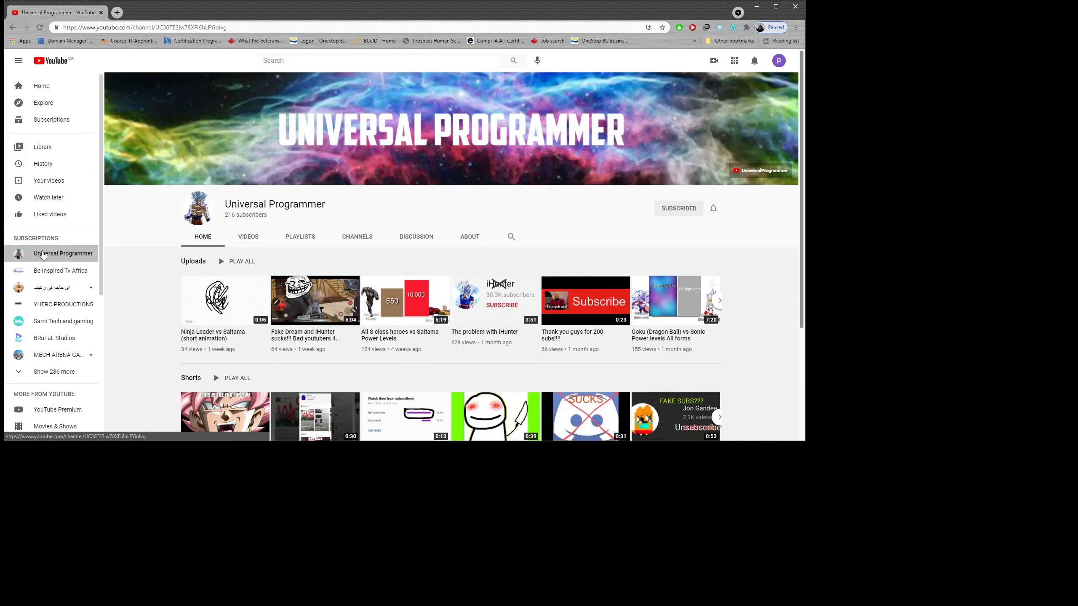
{"action": "left_click", "coordinate": [678, 207]}
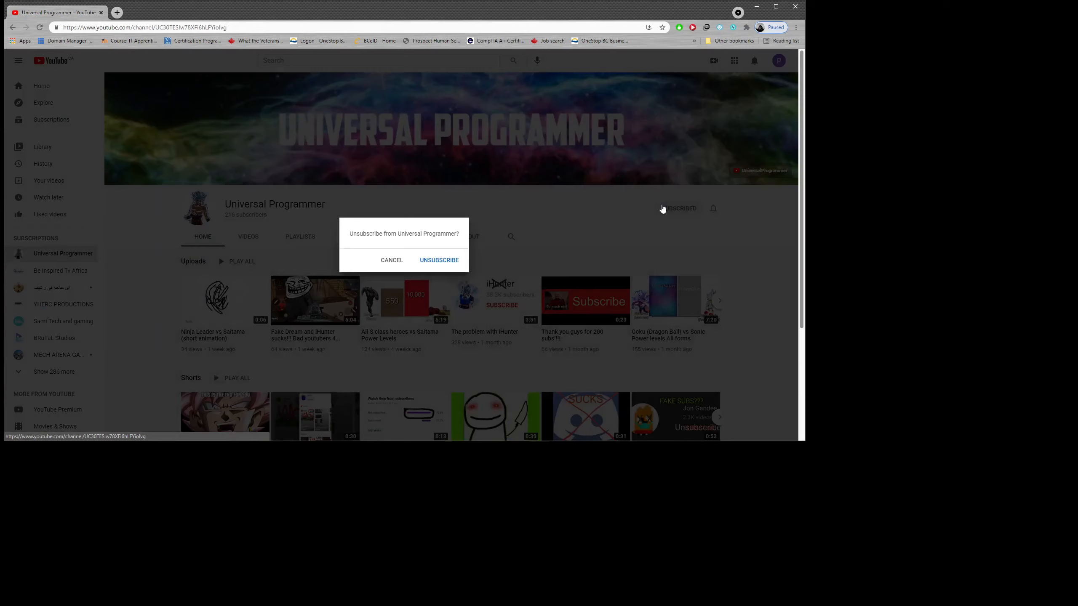
{"action": "left_click", "coordinate": [438, 260]}
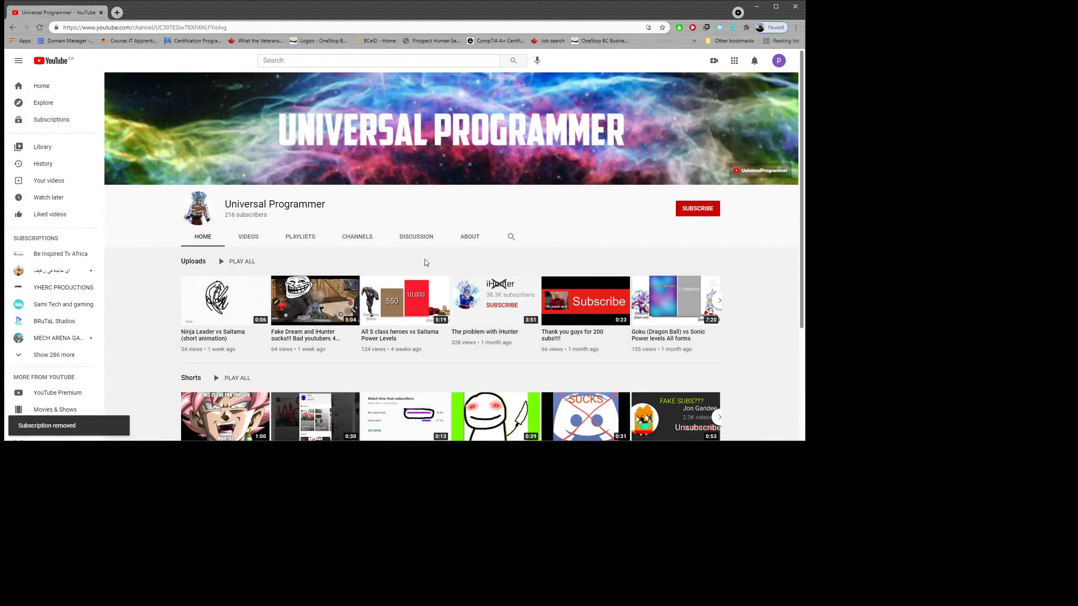
{"action": "left_click", "coordinate": [60, 253]}
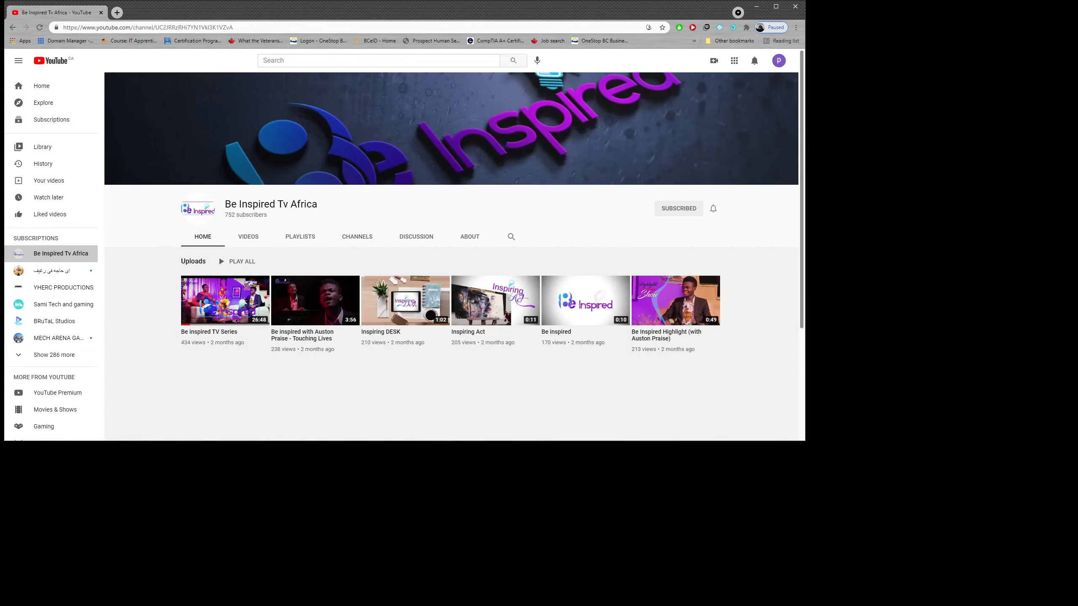
{"action": "mouse_move", "coordinate": [301, 193]}
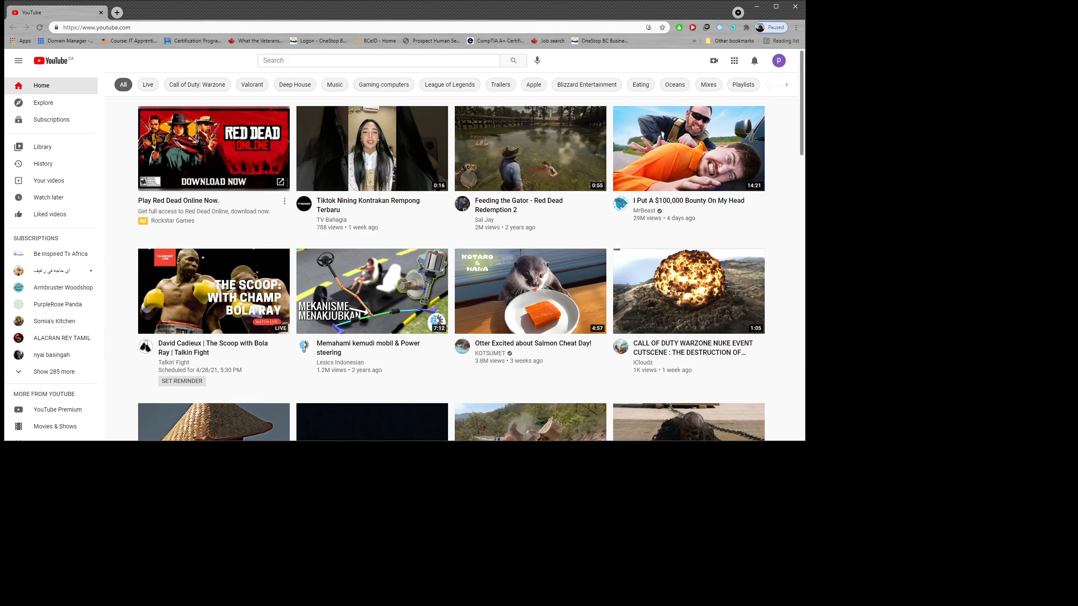
{"action": "left_click", "coordinate": [60, 252]}
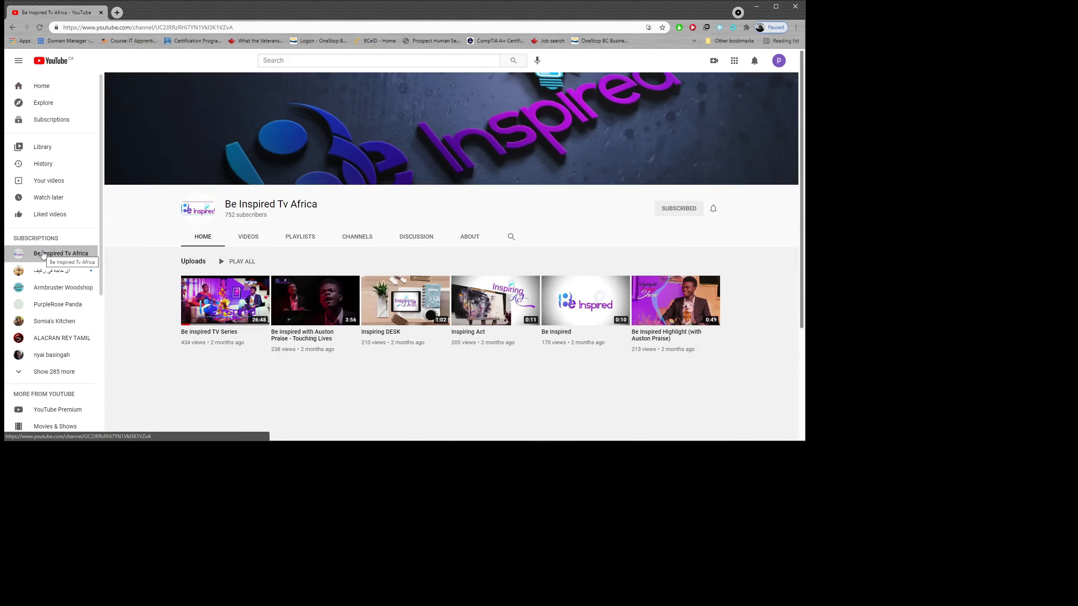
{"action": "mouse_move", "coordinate": [684, 85]}
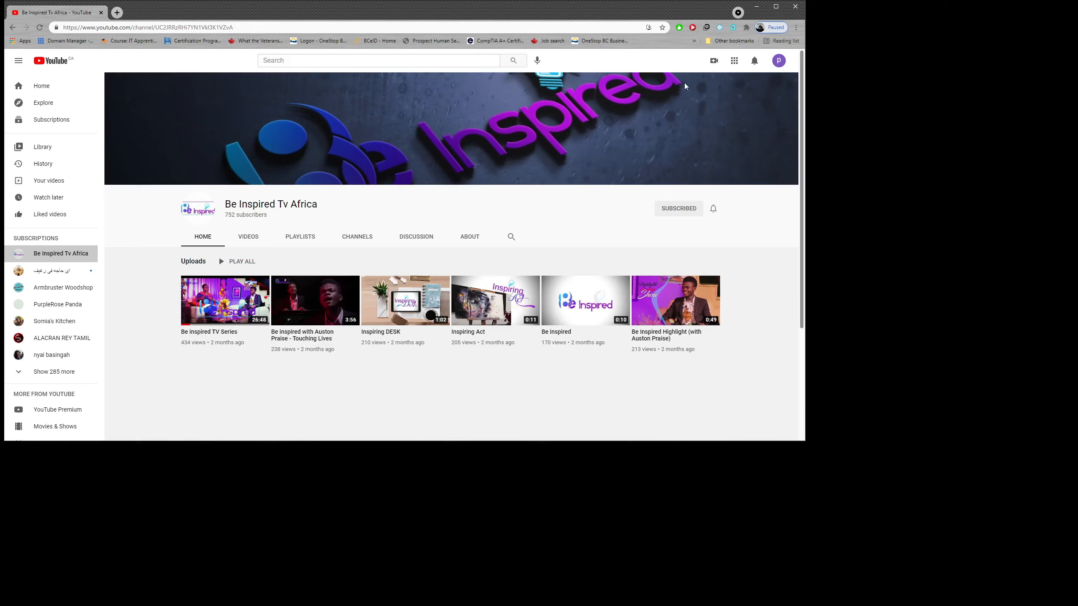